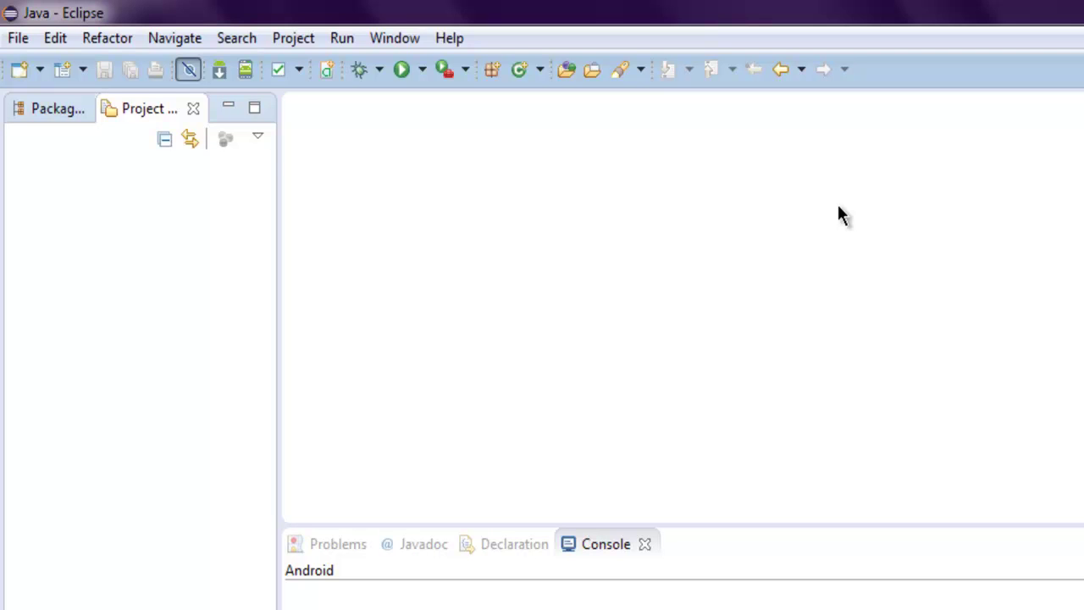
- Create a new Java project named Sample from File > New > Java Project
click(18, 38)
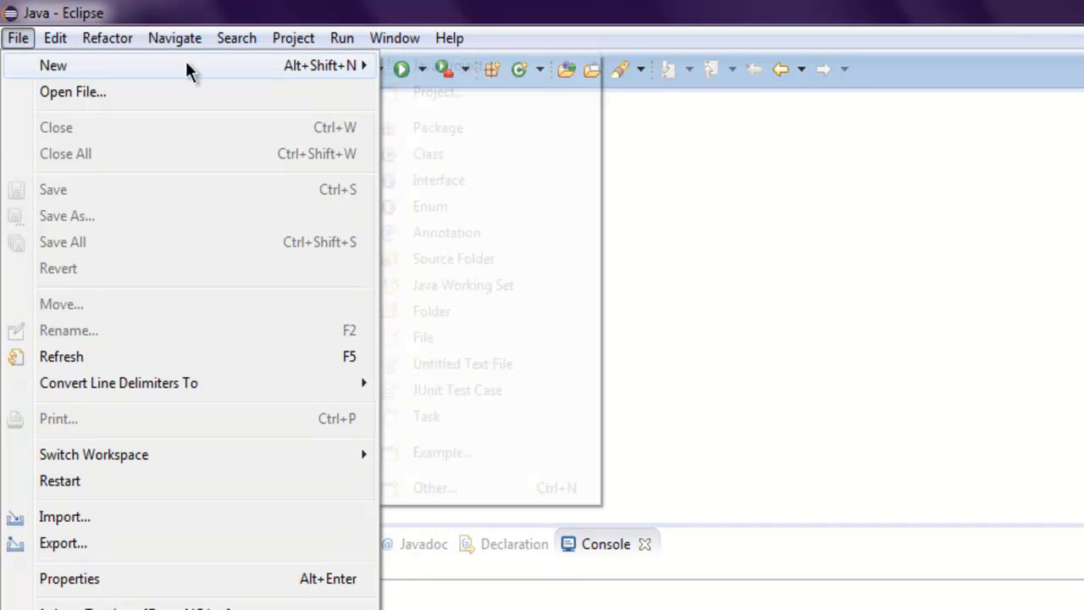
mouse_move(53, 66)
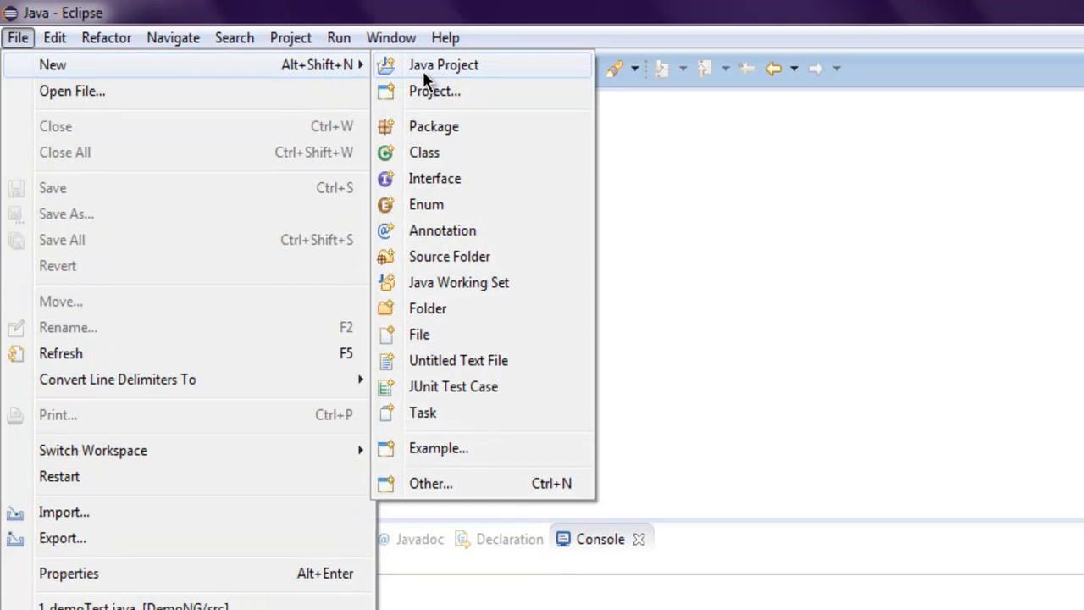
click(445, 64)
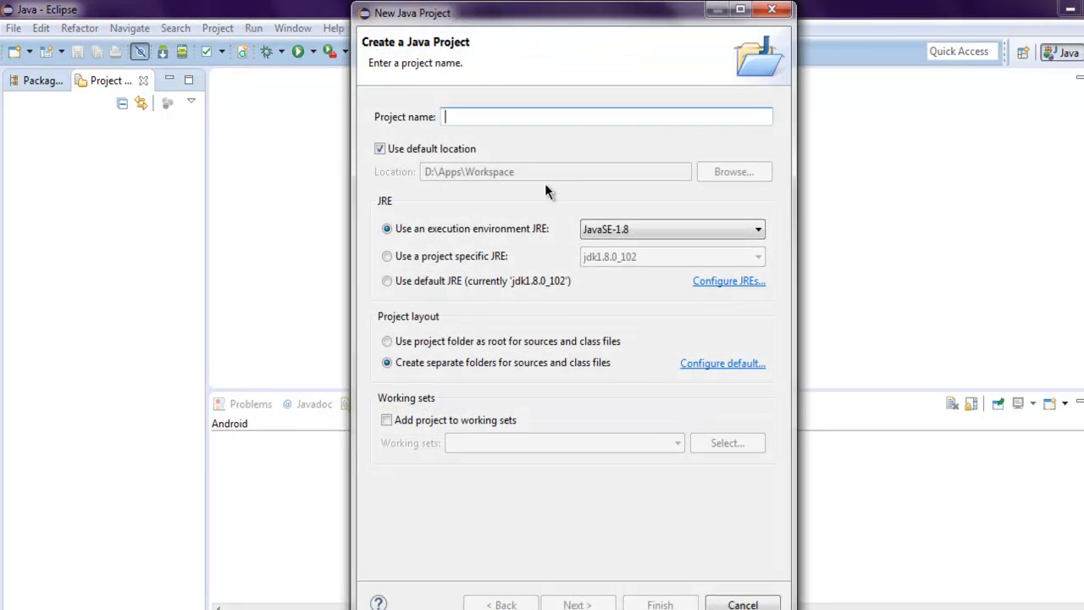
text(Samp)
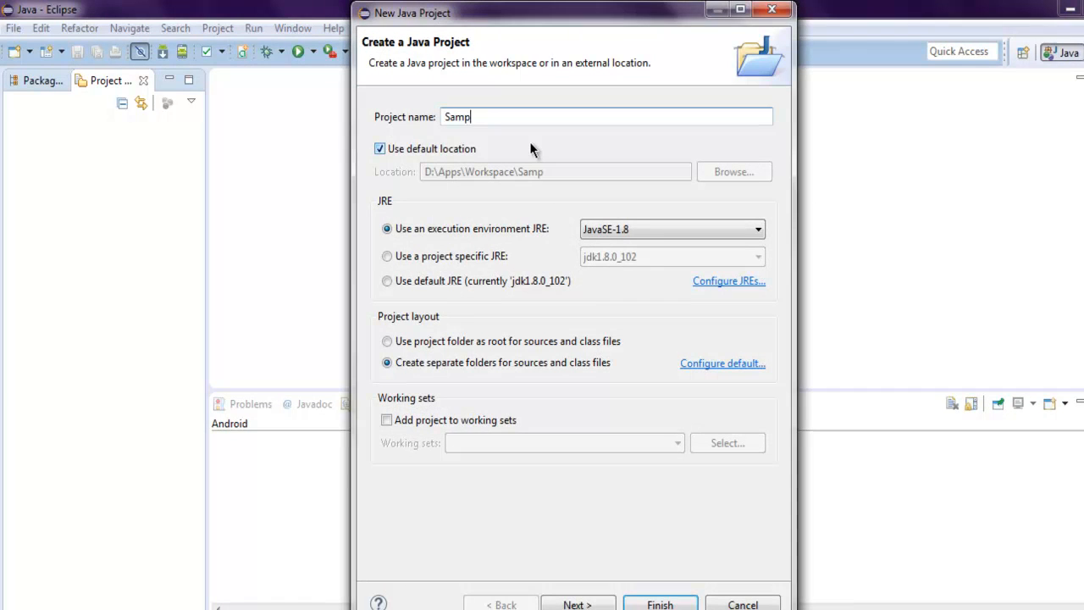
text(le)
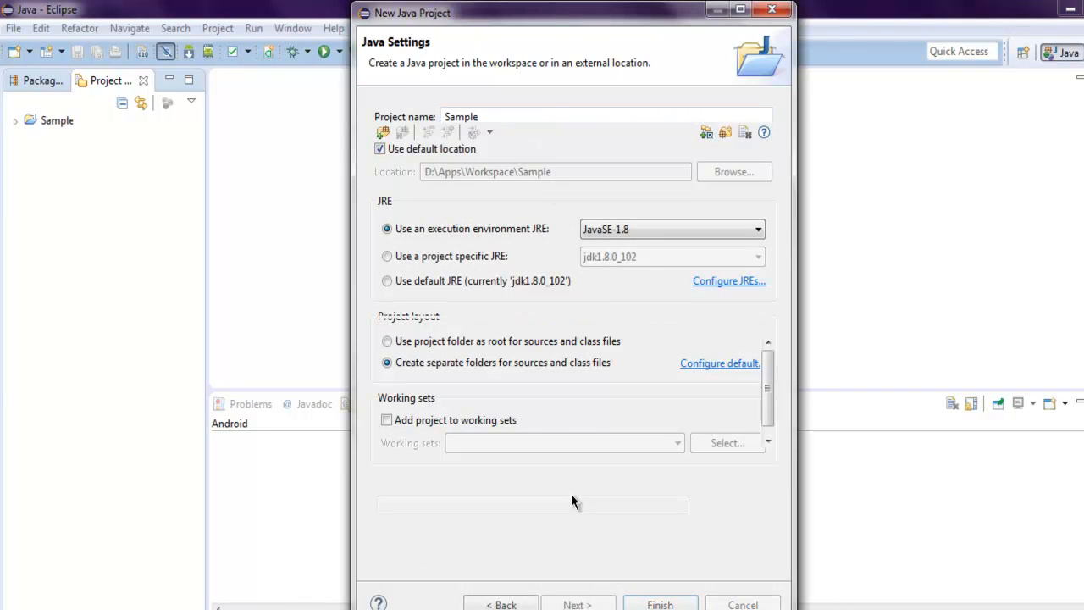
click(577, 603)
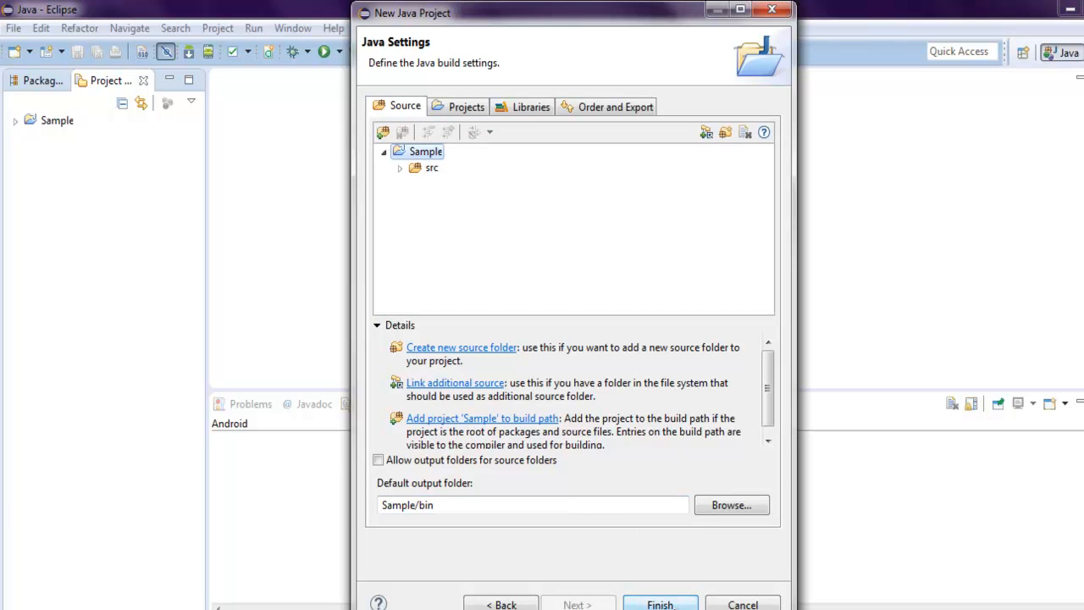
click(668, 603)
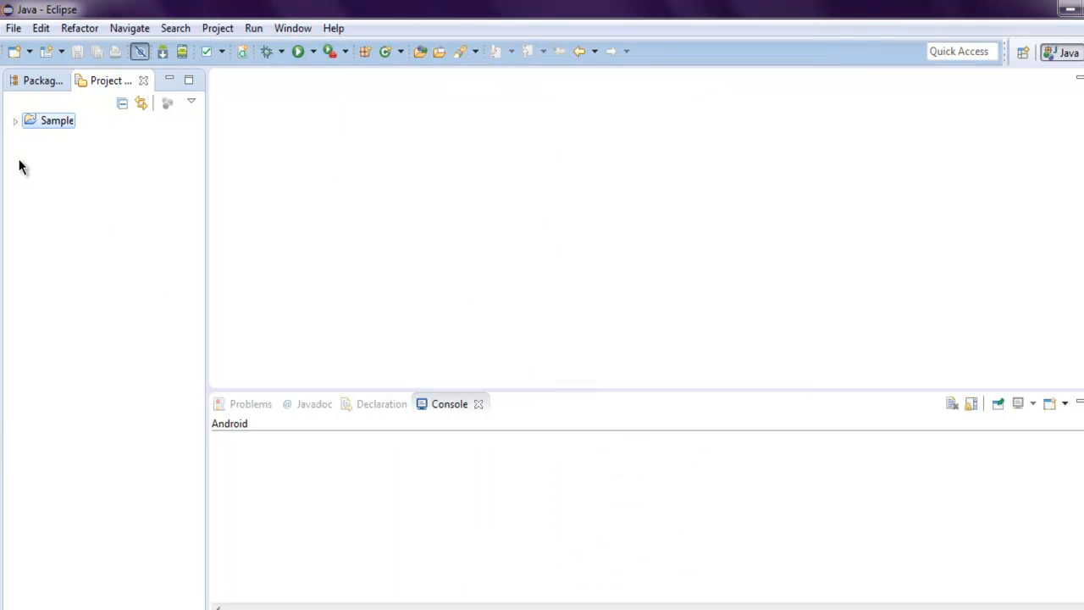
- Create class Demo with a public static void main stub in Sample's src folder
click(17, 119)
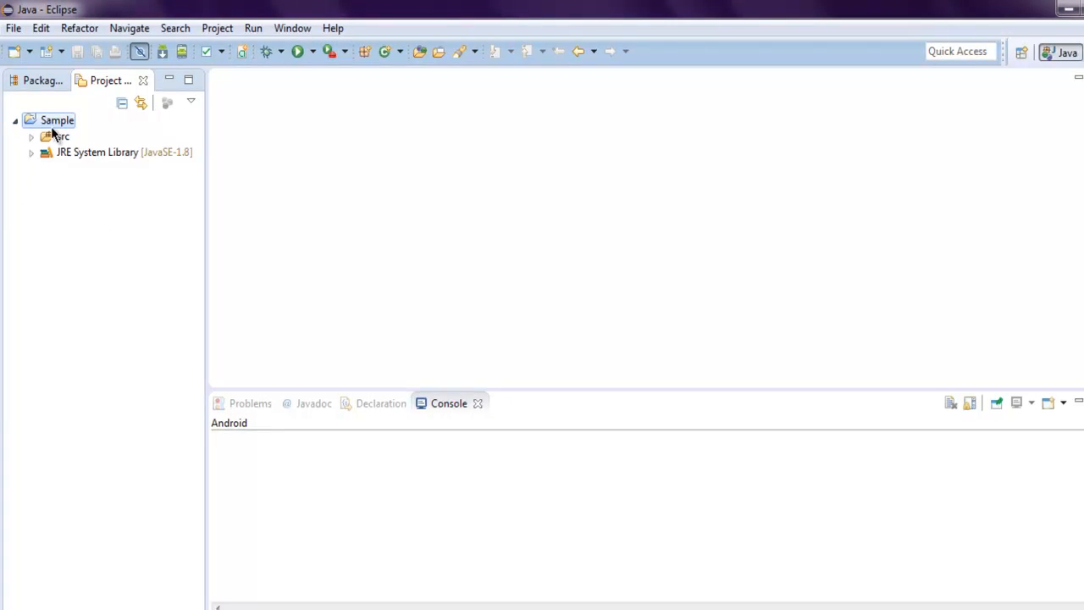
right_click(55, 120)
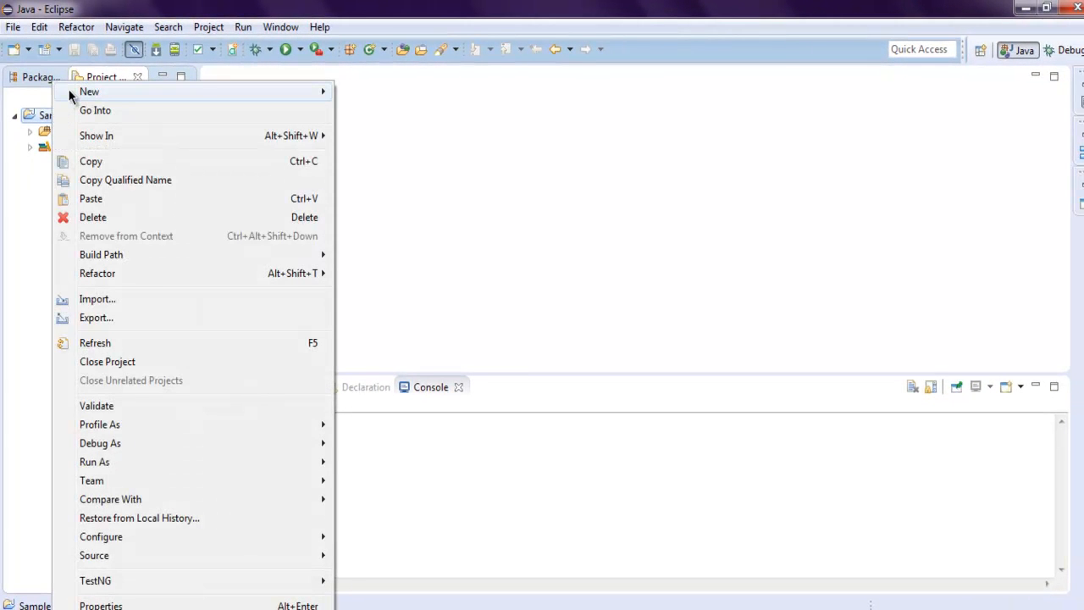
mouse_move(89, 91)
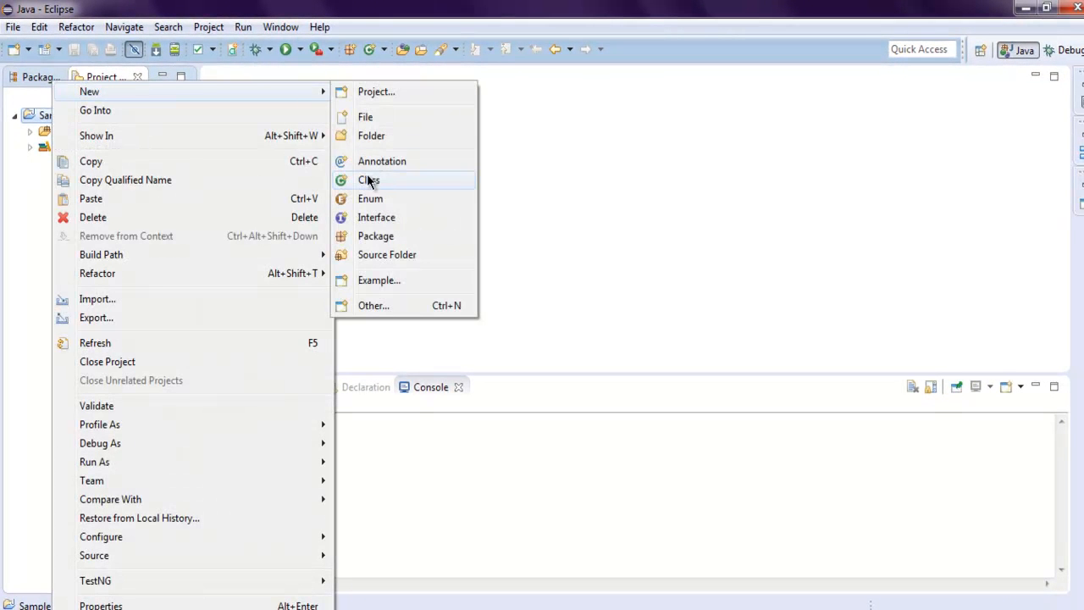
click(369, 179)
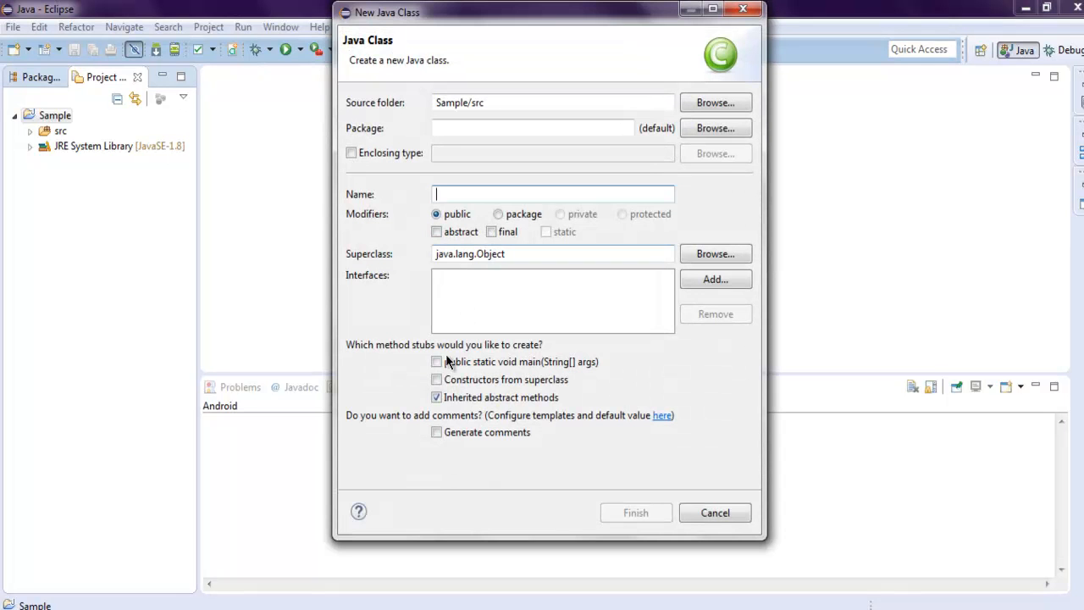
click(437, 361)
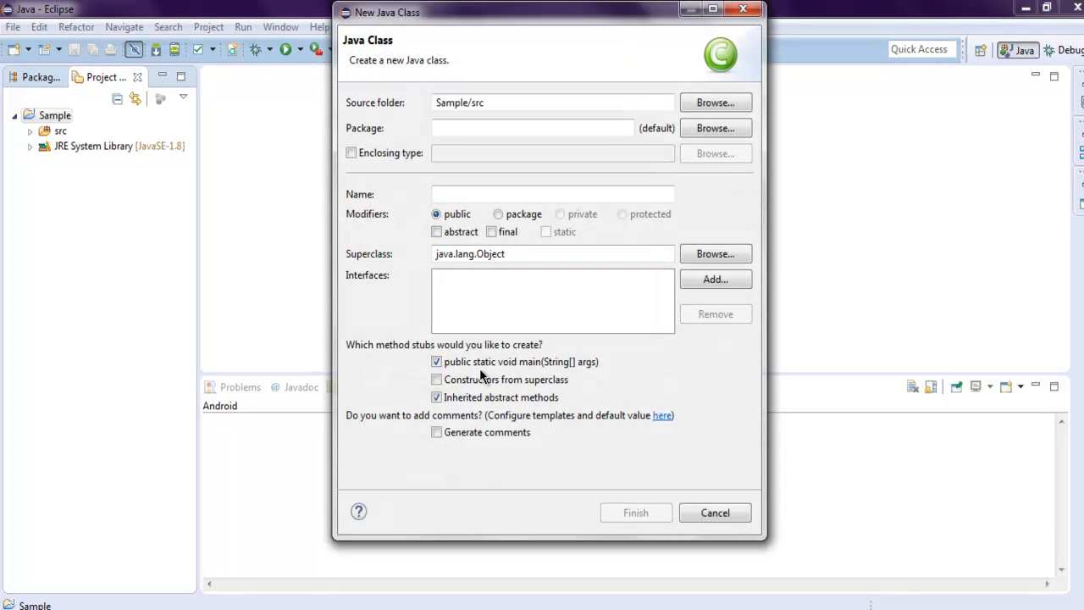
click(550, 194)
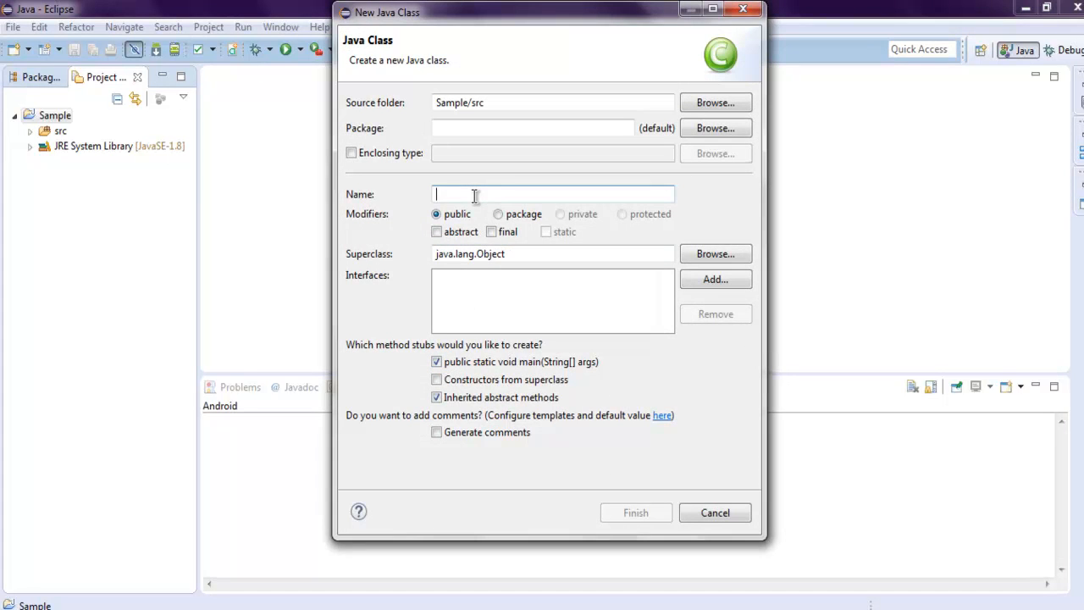
text(Dem)
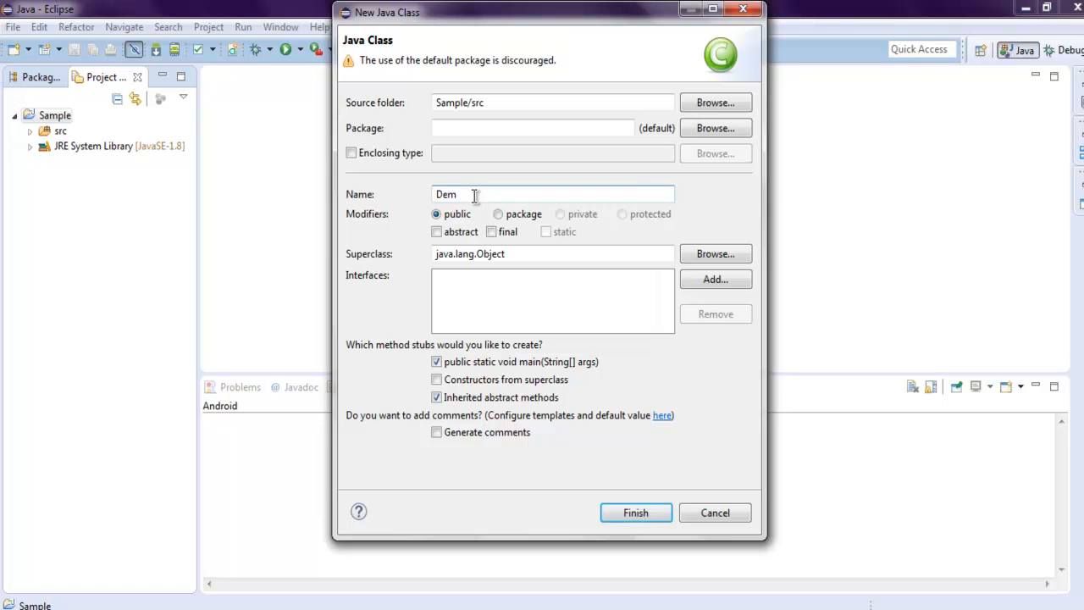
click(635, 513)
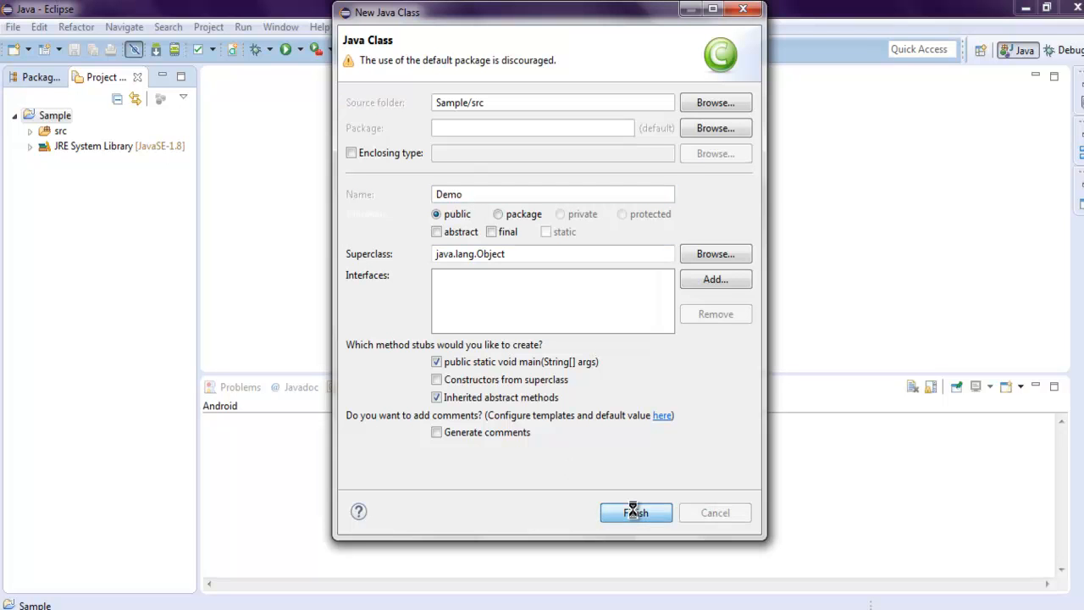
click(635, 512)
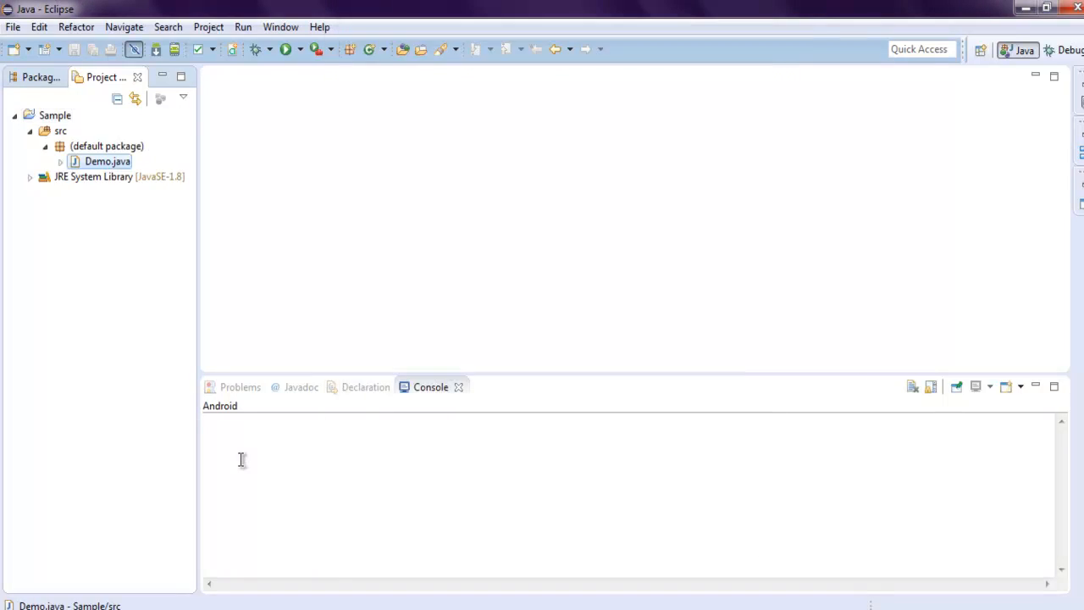
- Replace the TODO in main with Scanner scanner = new Scanner(new File("sample.csv")) and save
double_click(106, 161)
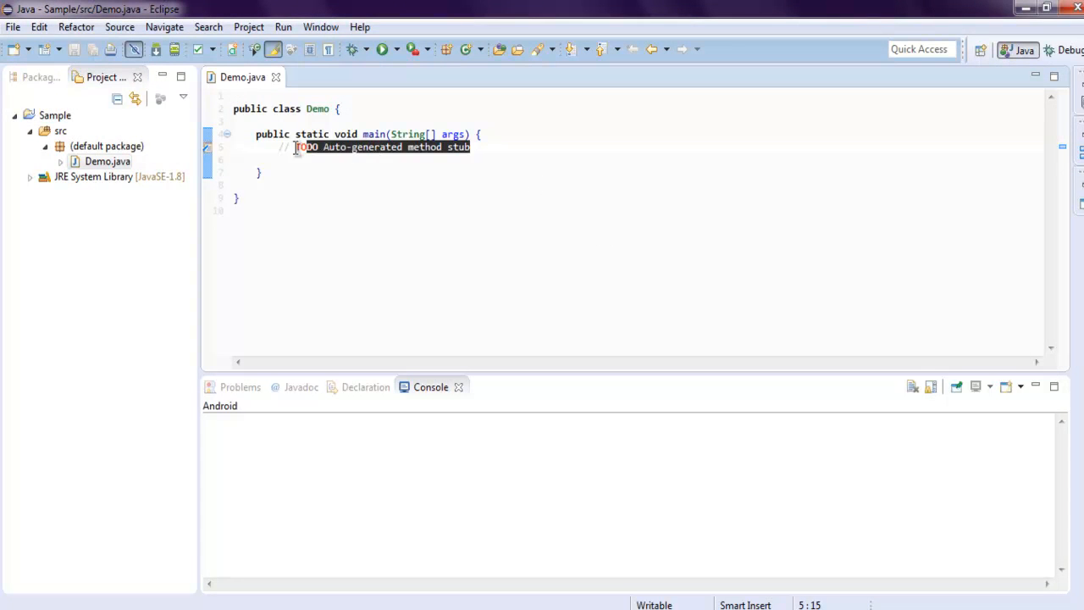
key(Delete)
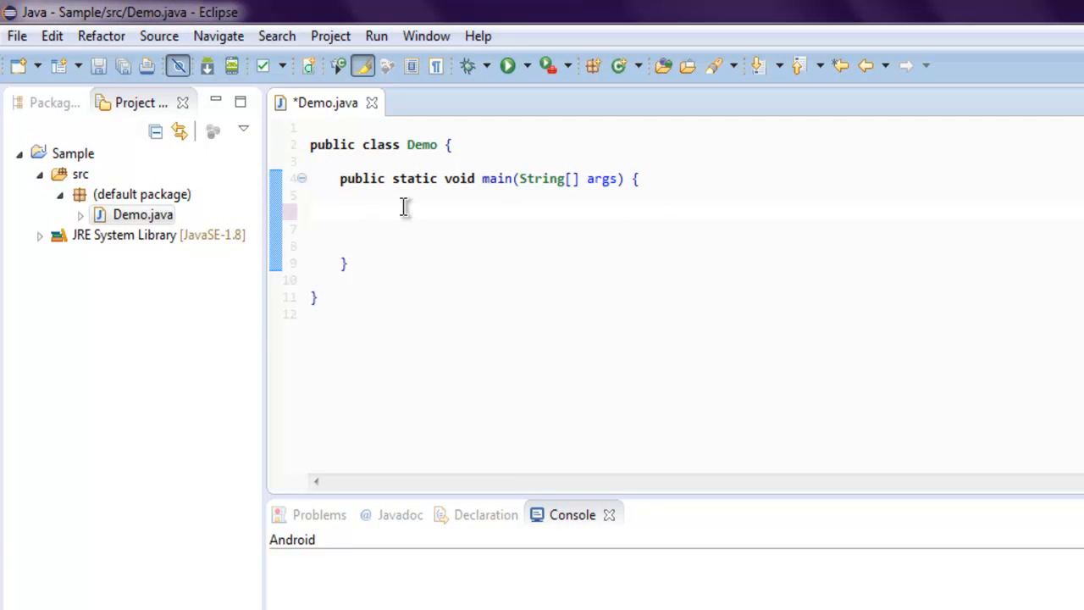
text(Scanner scanner = new)
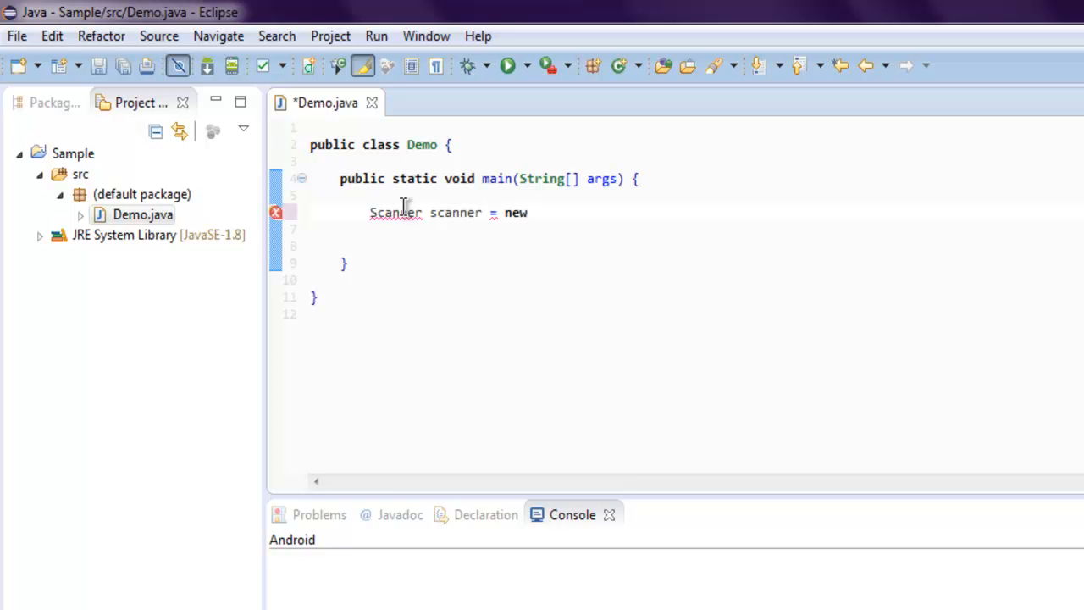
text(Scan)
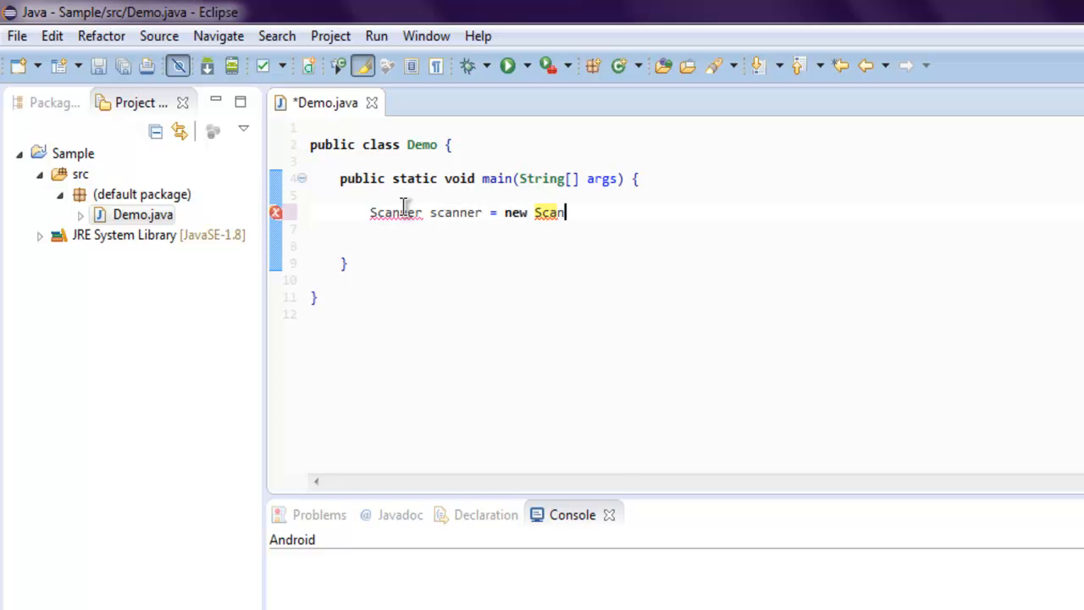
text(ner(new File()
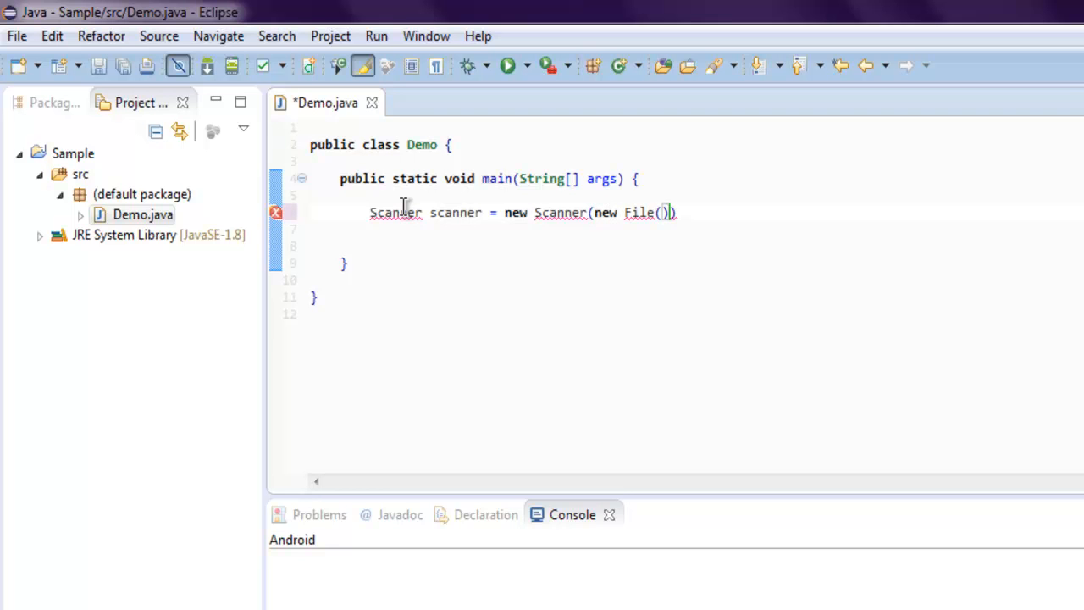
text("sa)
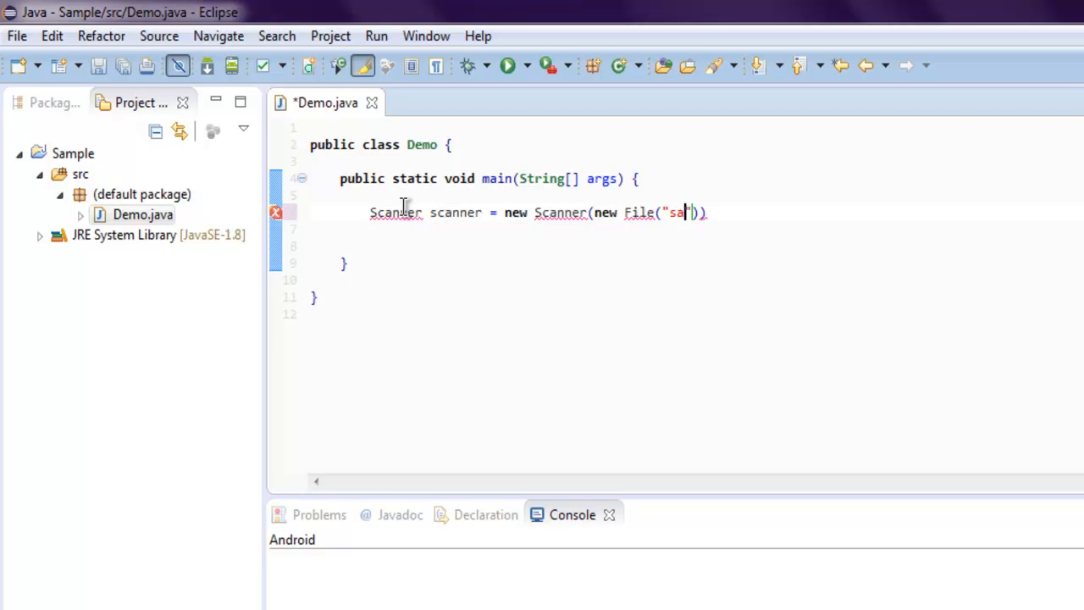
text(mple.csv)
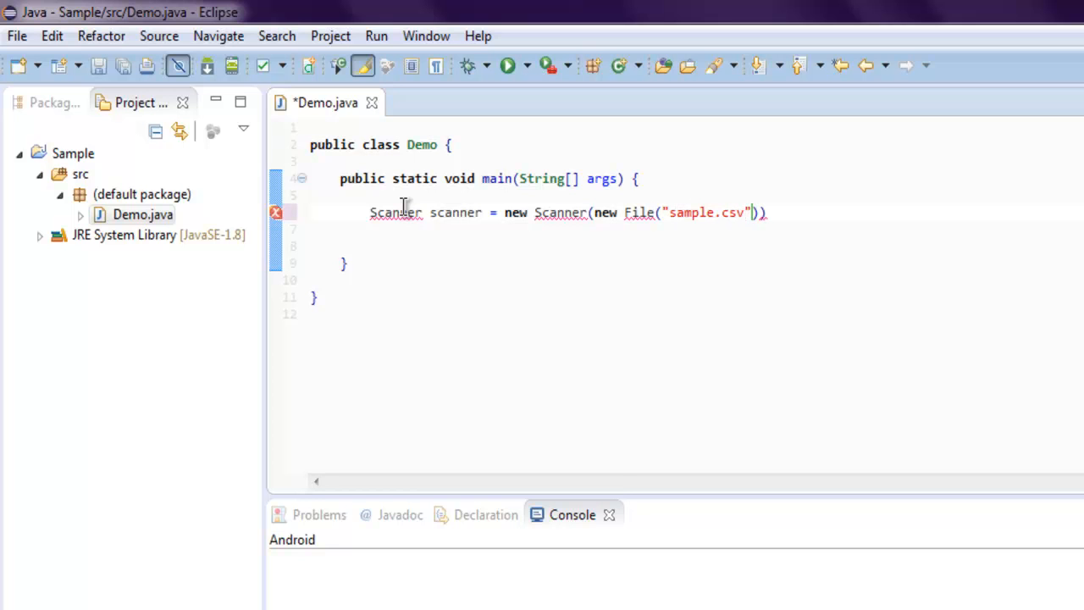
key(Return)
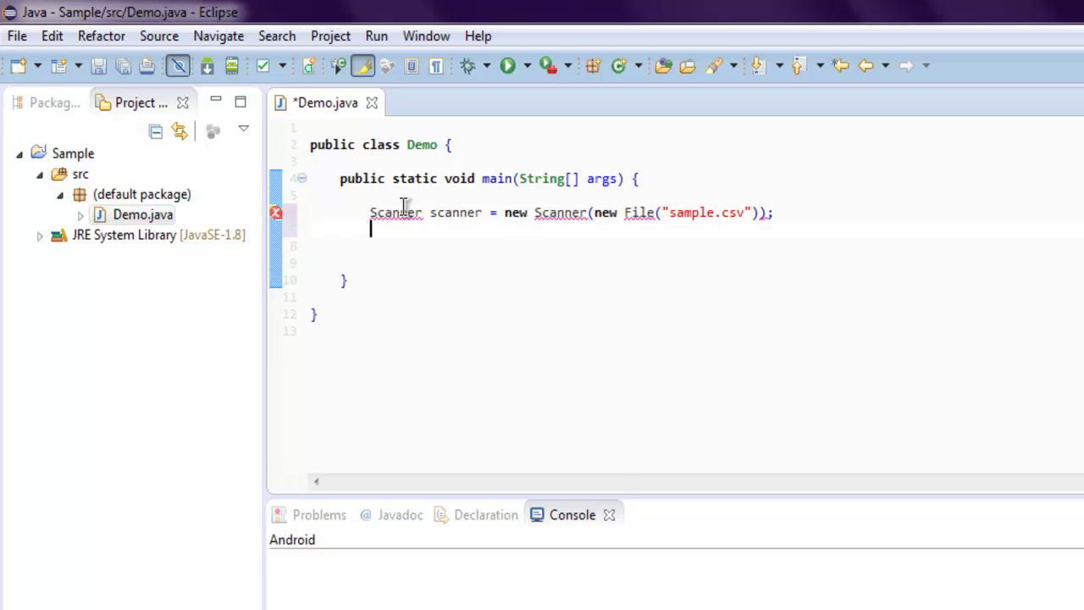
key(ctrl+s)
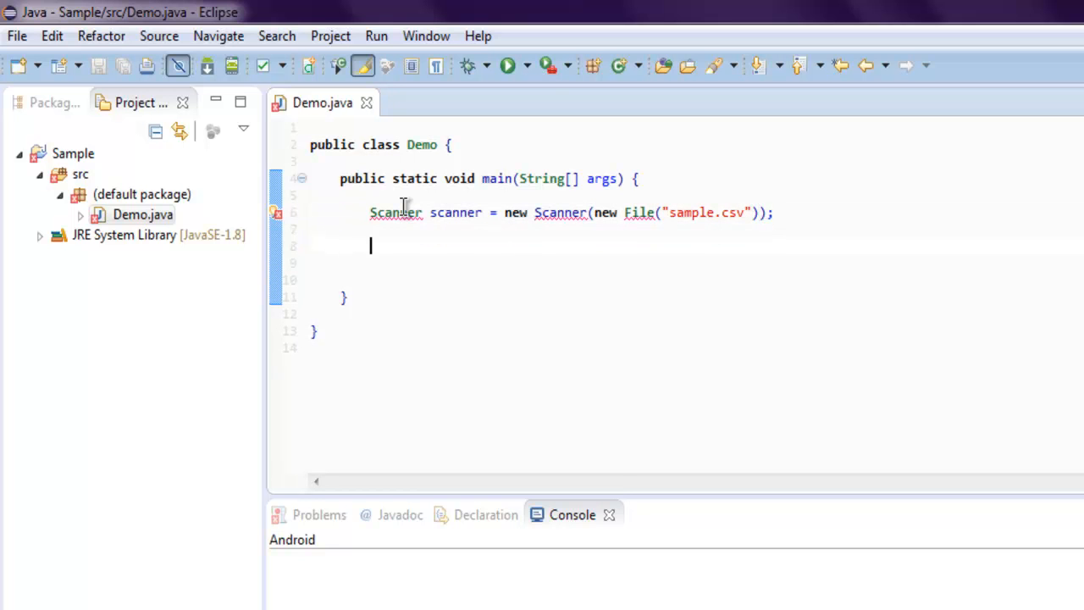
- Add scanner.useDelimiter(","), importing java.util.Scanner, and save Demo.java
text(scanner.)
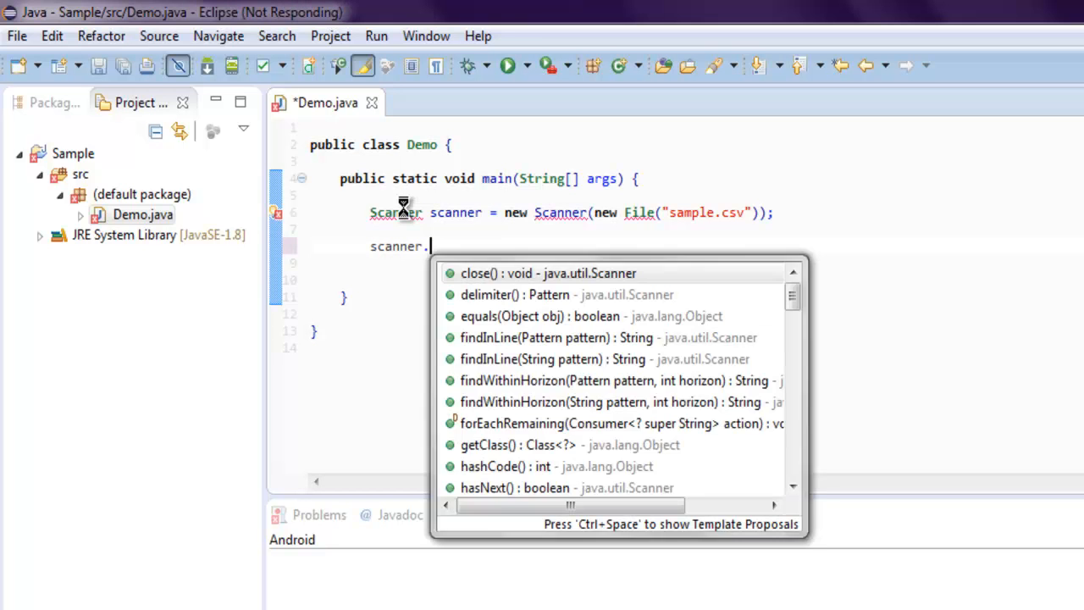
text(useDelimiter(pattern)
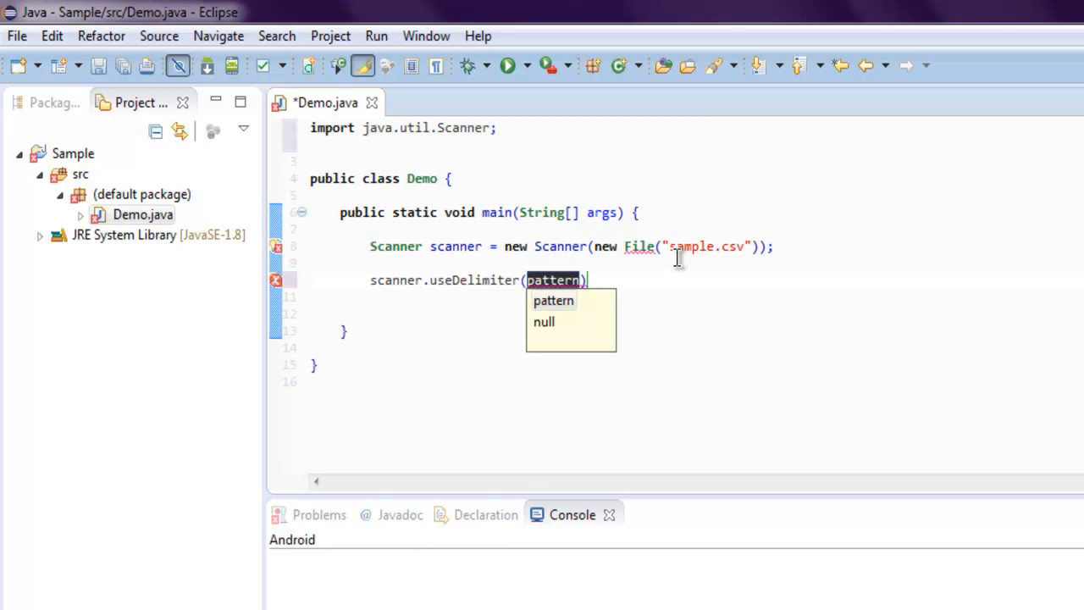
text("")
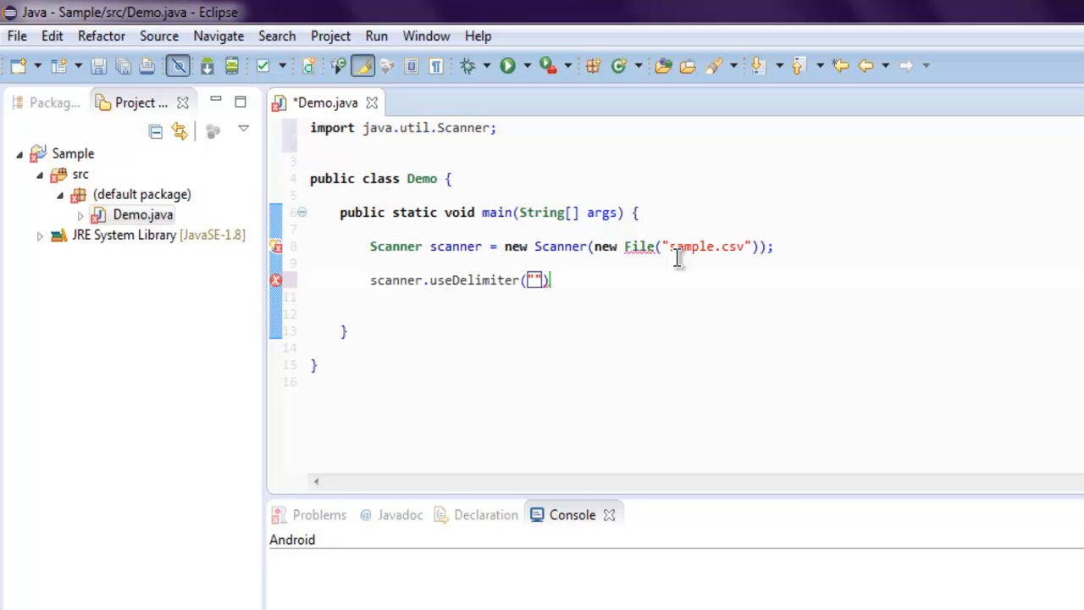
text(,)
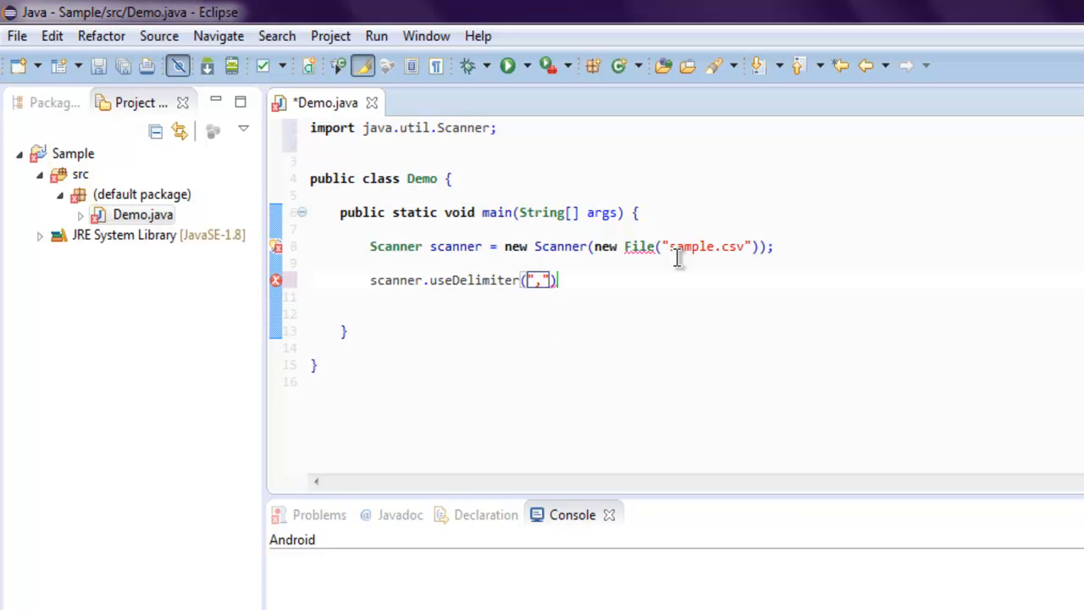
text(;)
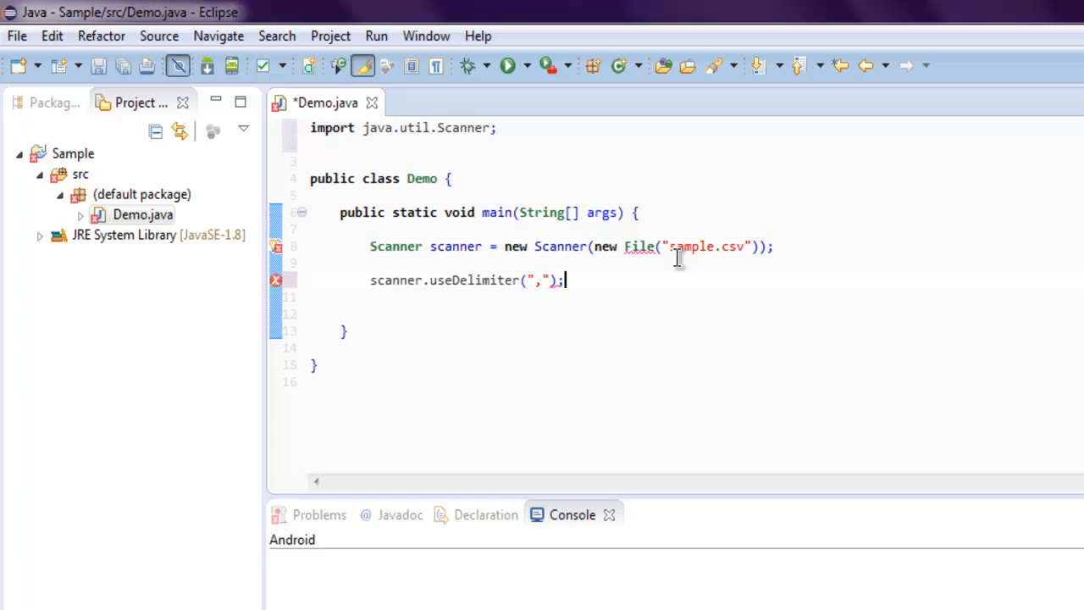
key(ctrl+s)
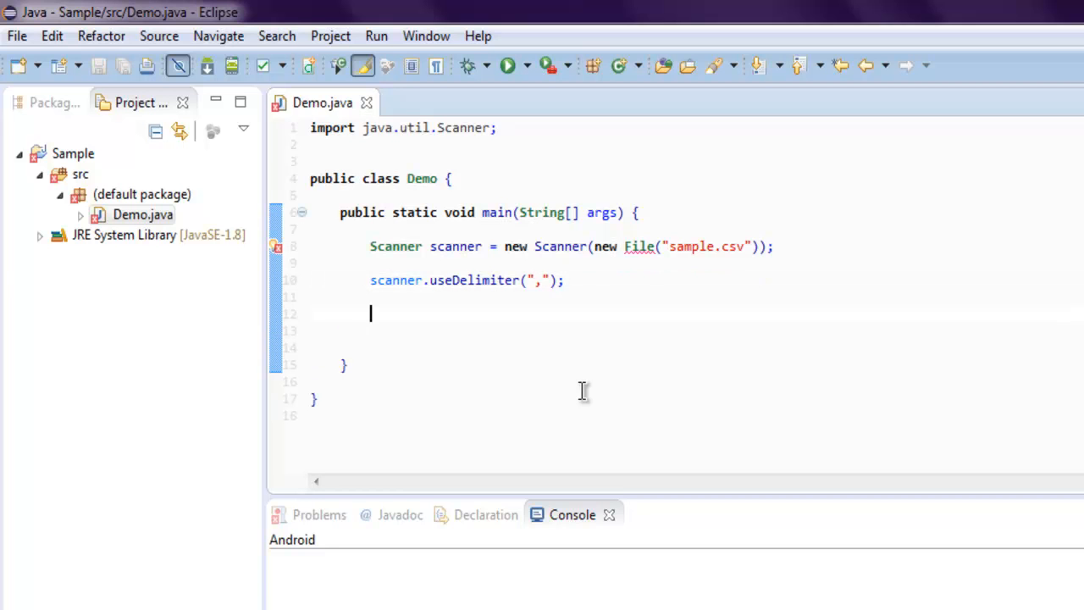
- Add a while(scanner.hasNext()) loop printing scanner.next() + " | ", then save
text(while()
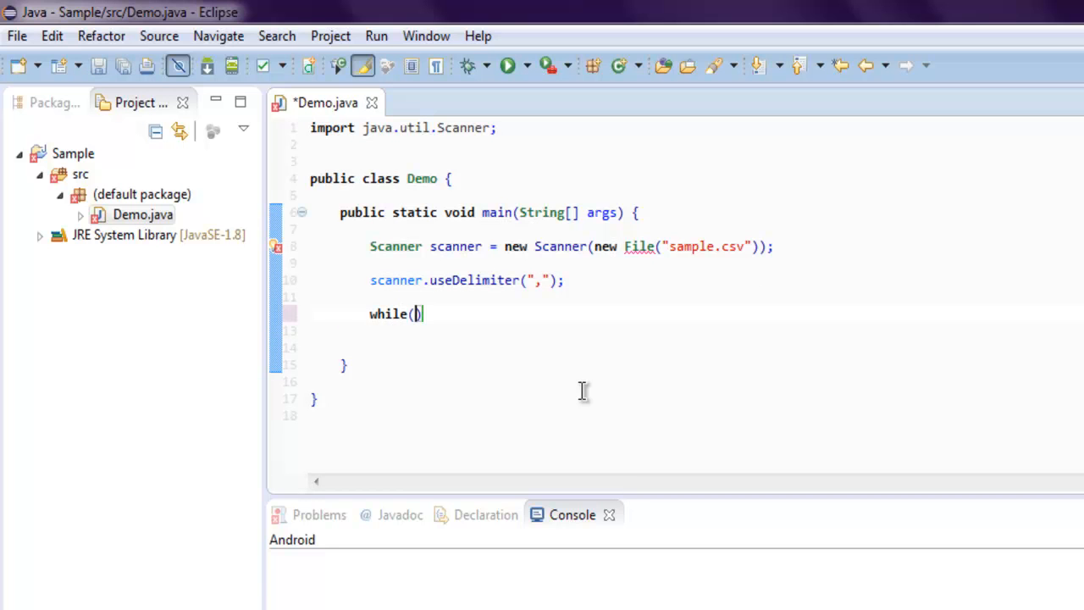
text(scanner.hasNext()
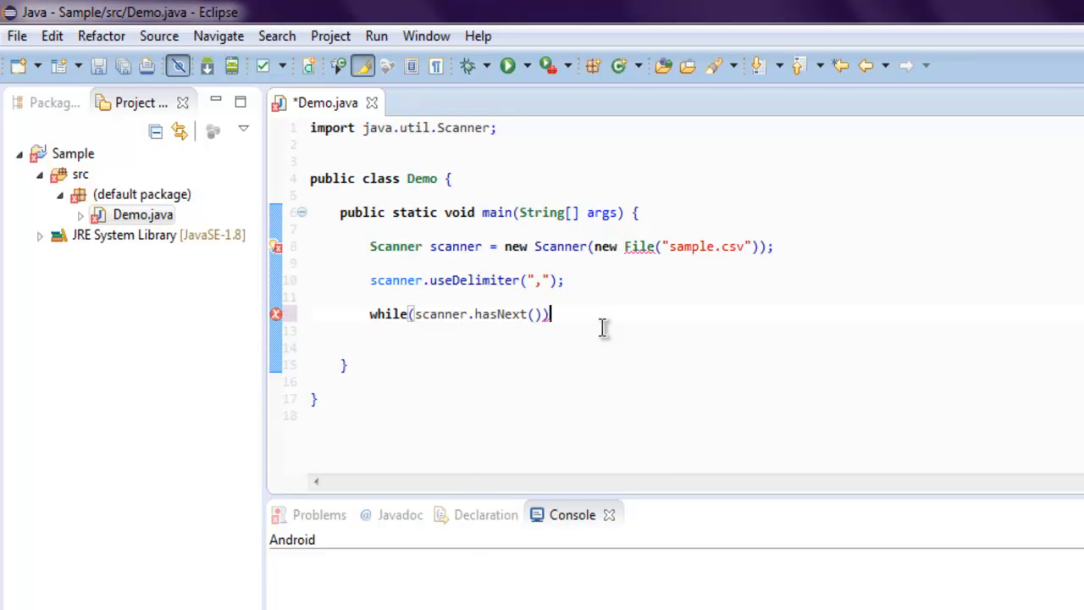
text({)
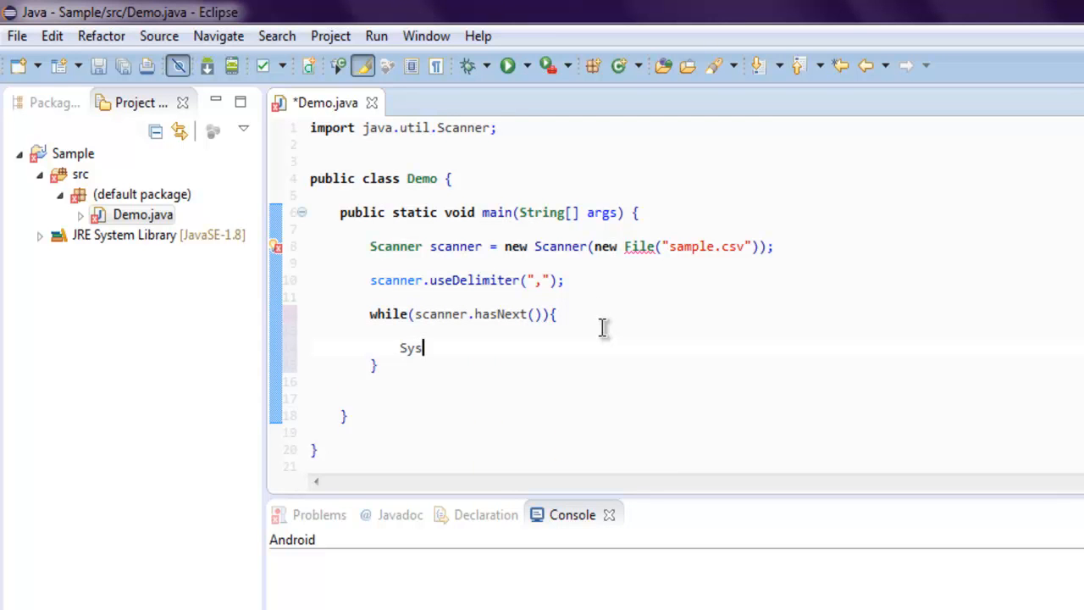
text(tem.out.)
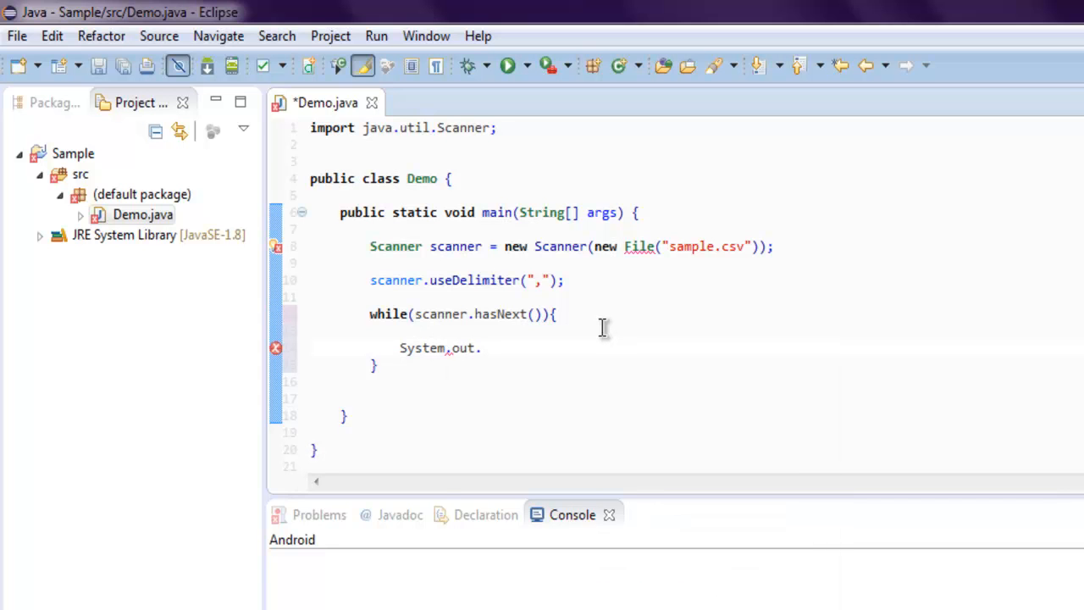
text(println()
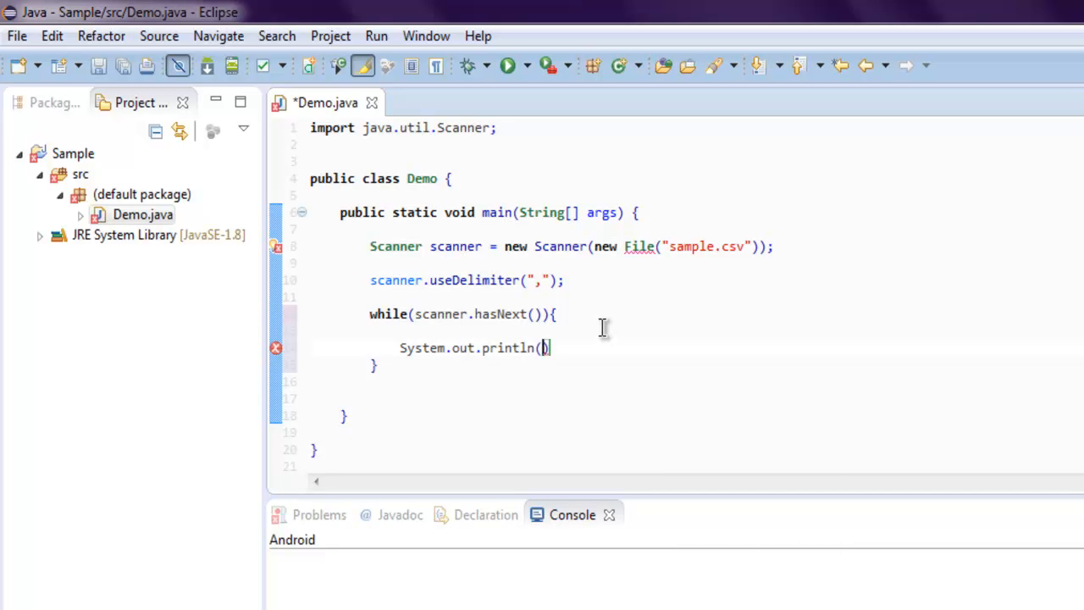
text(scanner.next()
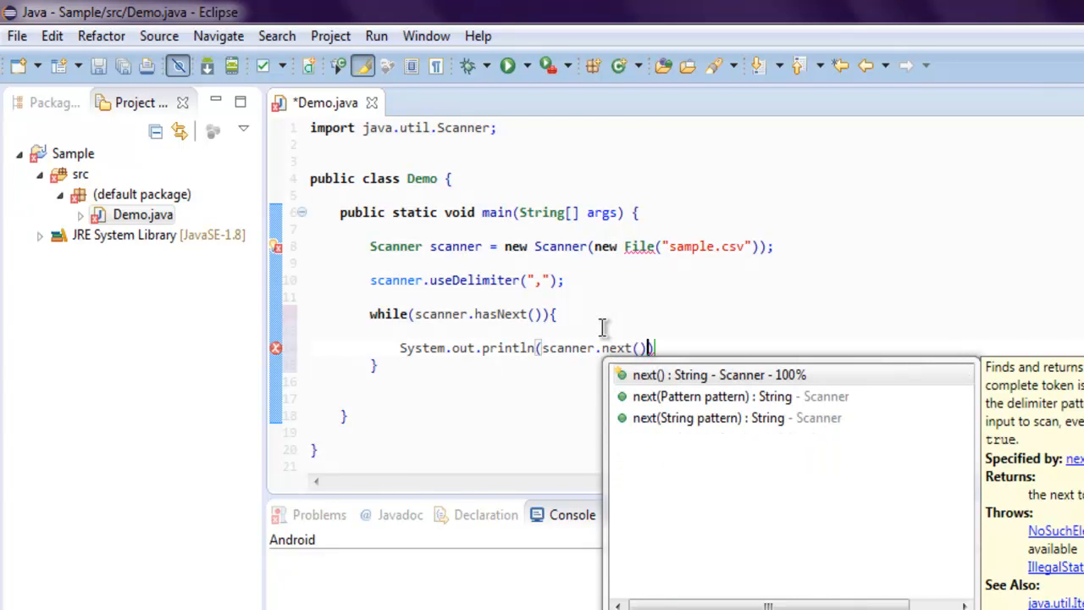
text(+)
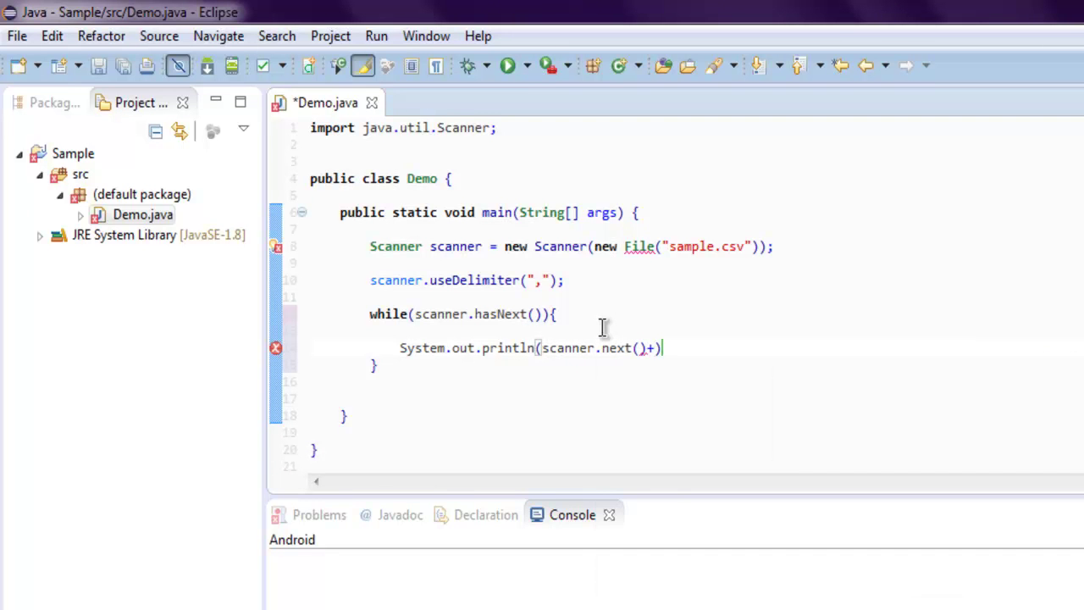
text("")
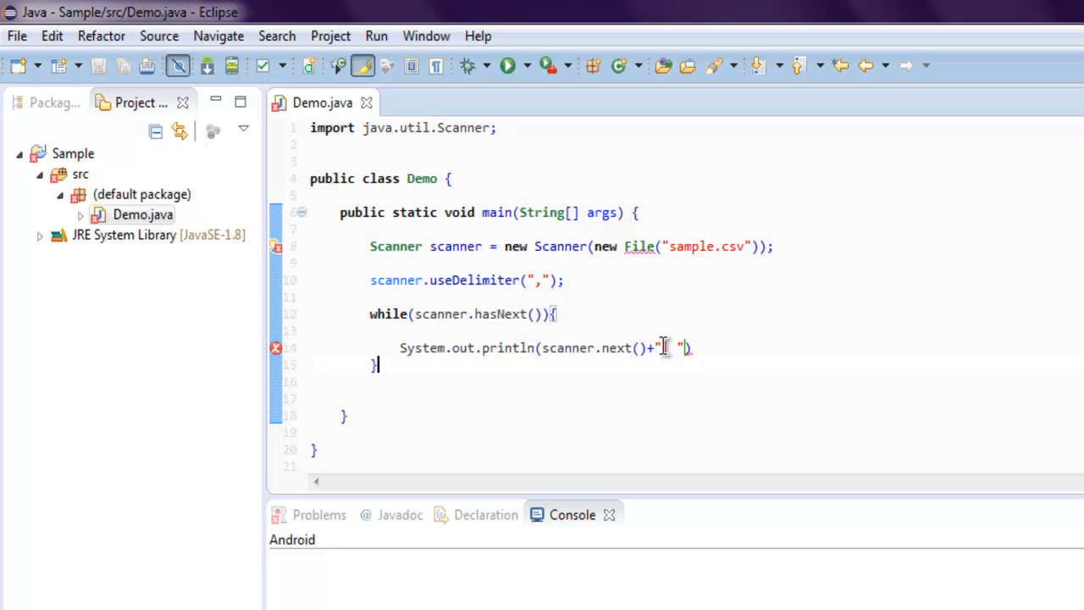
text(| );)
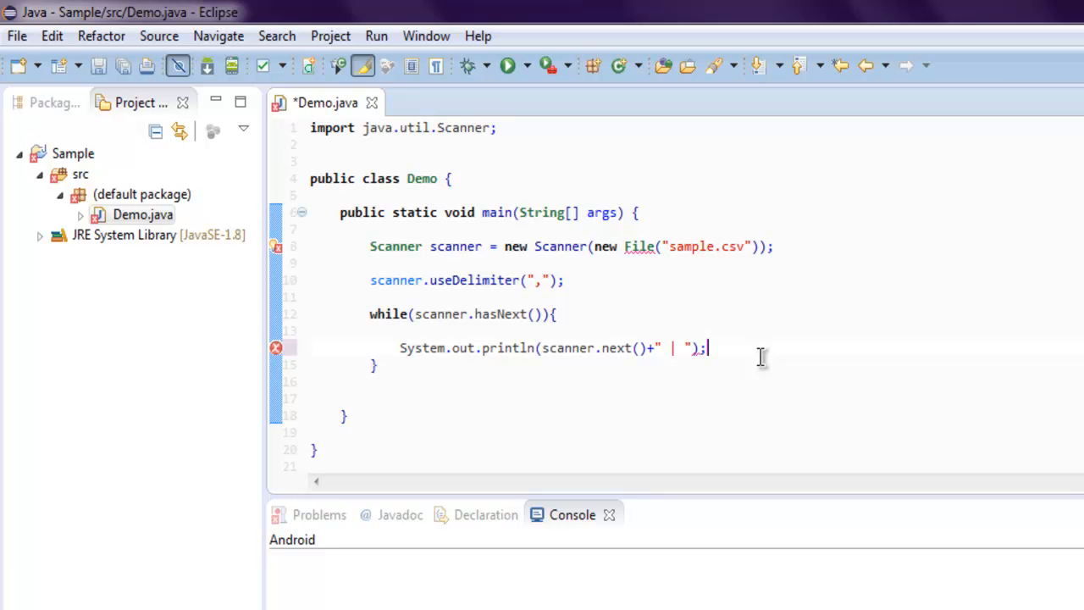
key(ctrl+s)
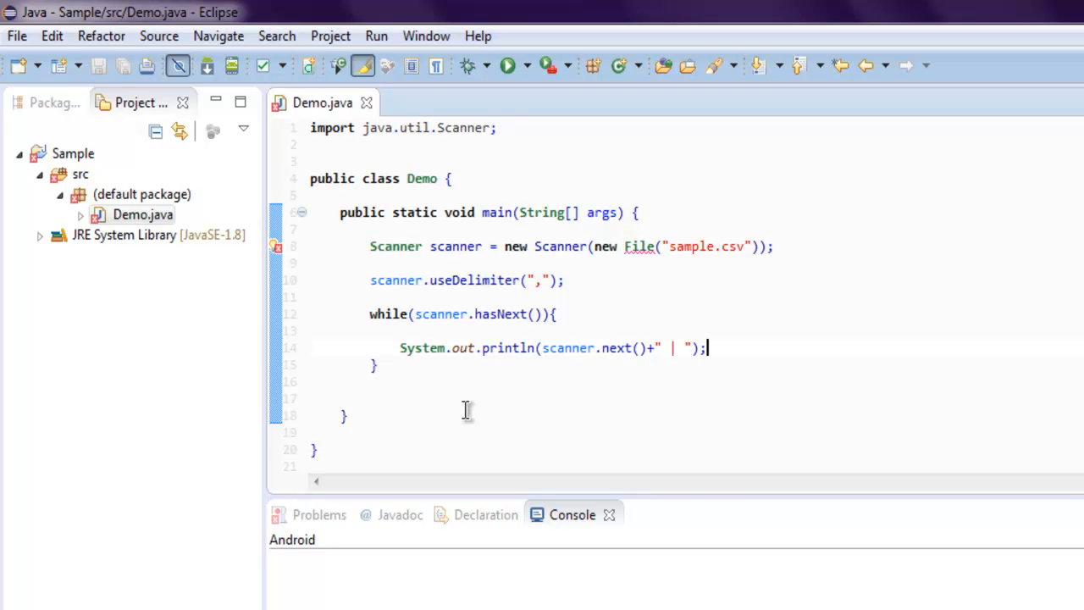
- Add scanner.close(); after the while loop
text(sca)
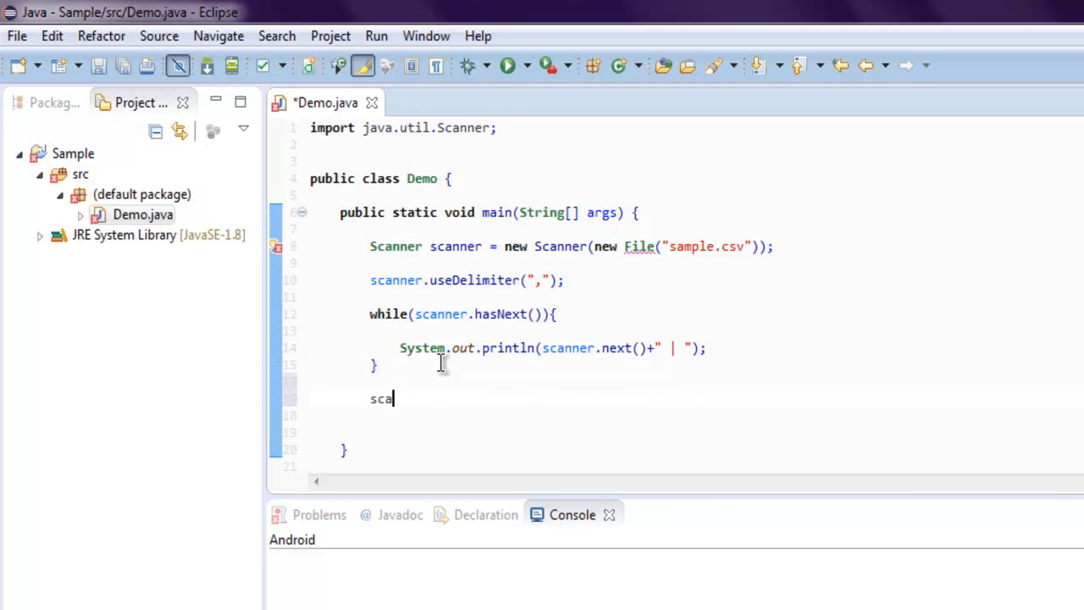
text(nne)
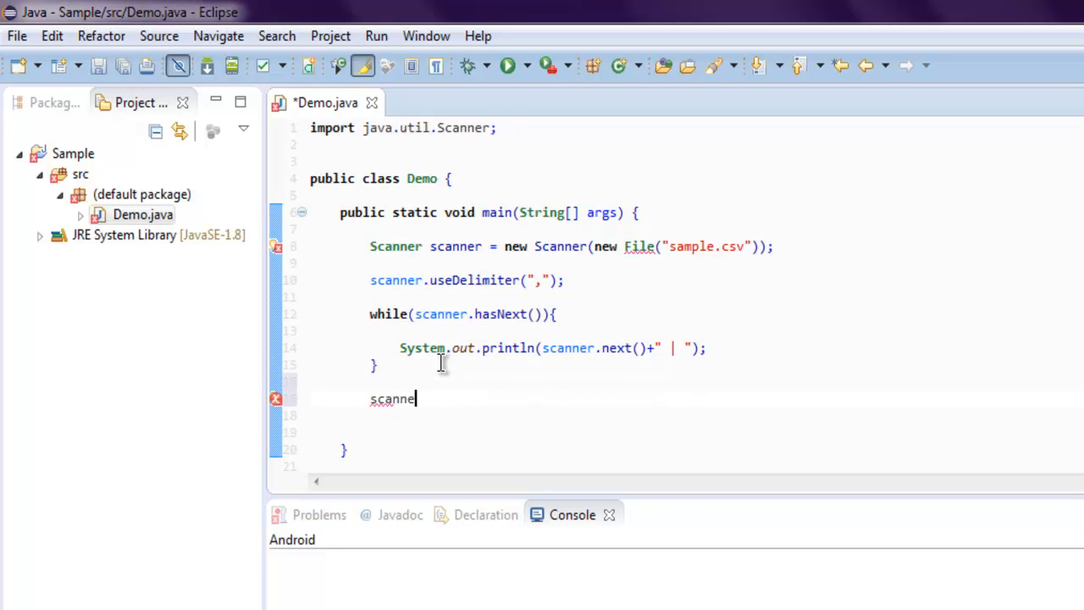
text(.close())
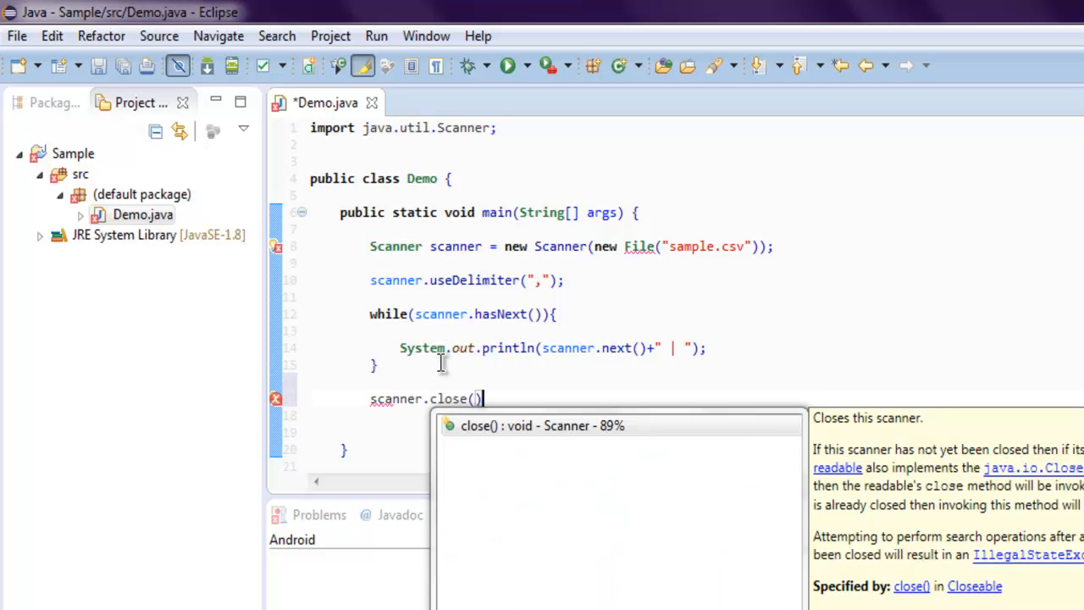
text(;)
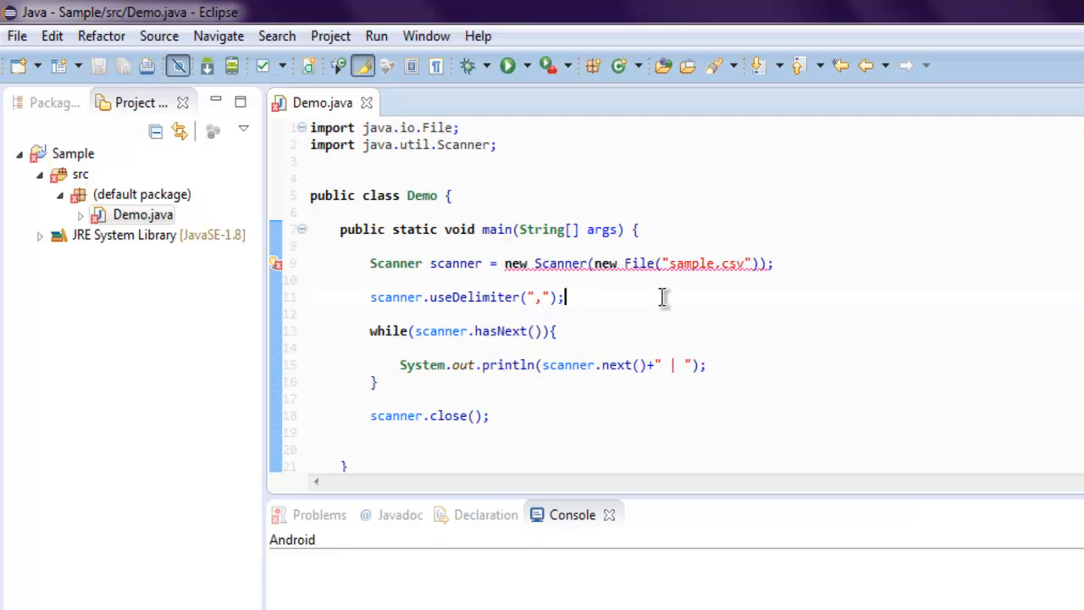
mouse_move(655, 311)
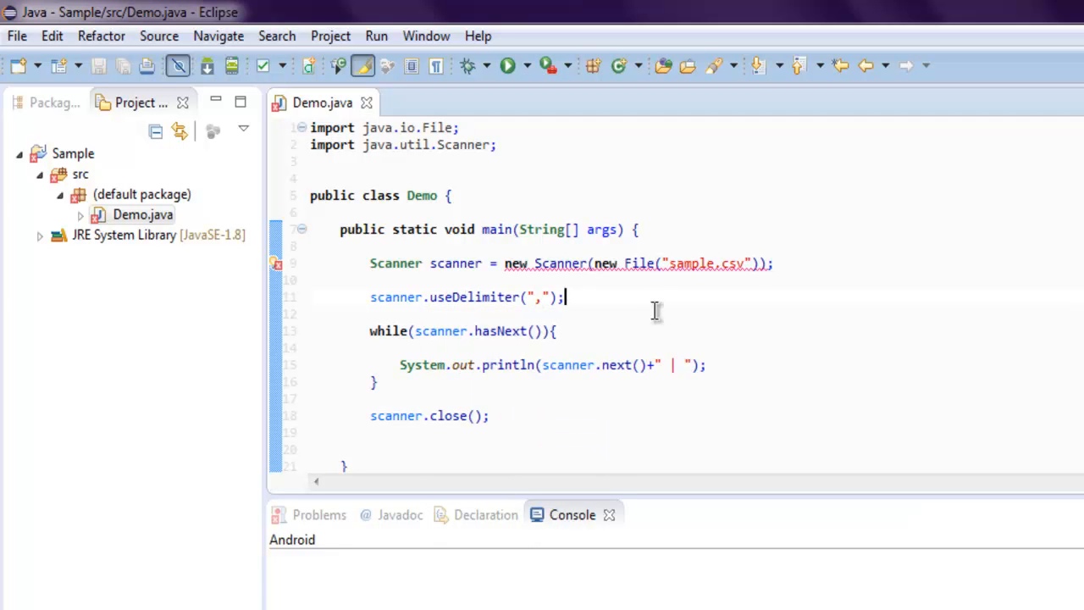
mouse_move(649, 319)
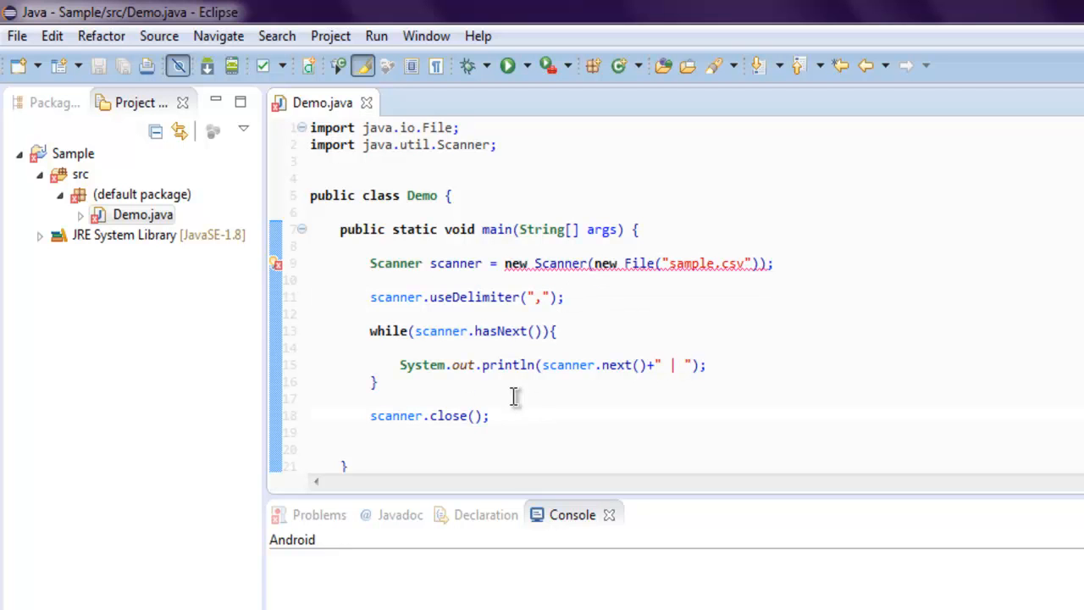
mouse_move(542, 411)
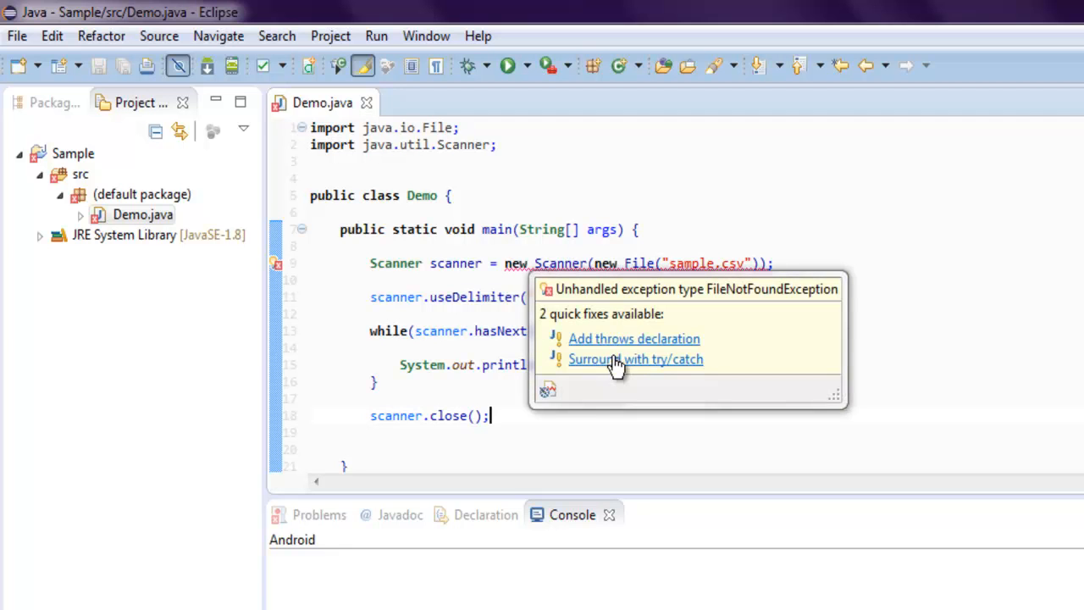
- Surround the Scanner line with try/catch and move the delimiter, loop and close() inside
click(635, 359)
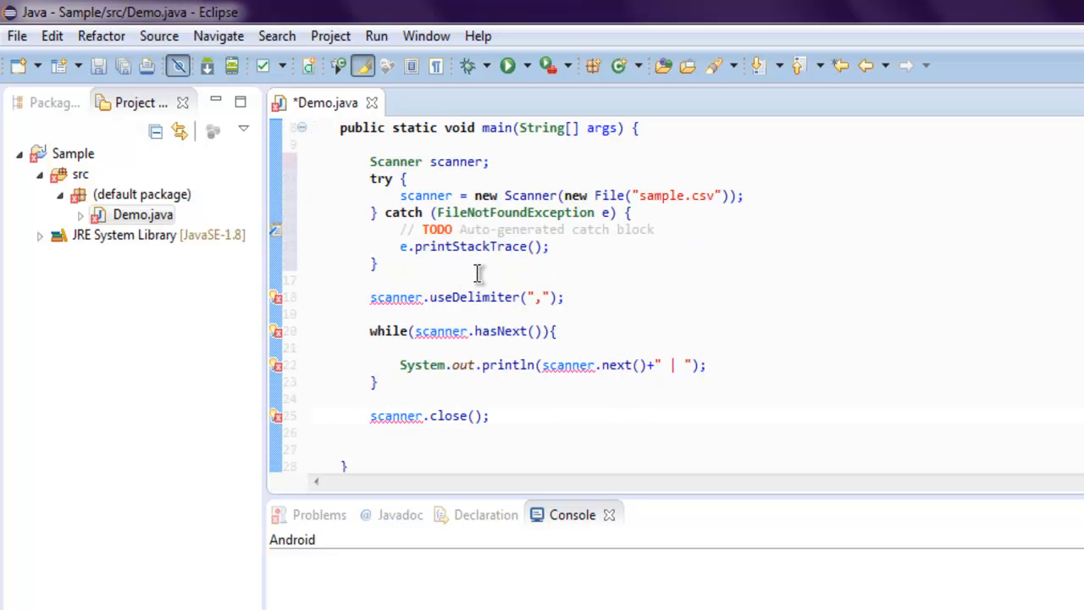
drag(369, 296, 530, 381)
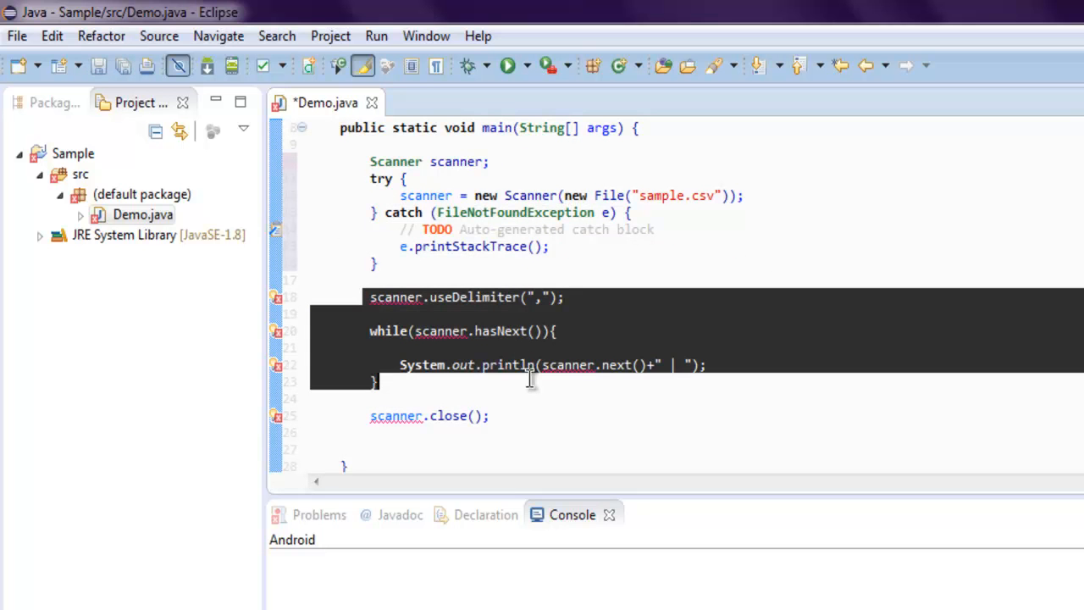
key(Delete)
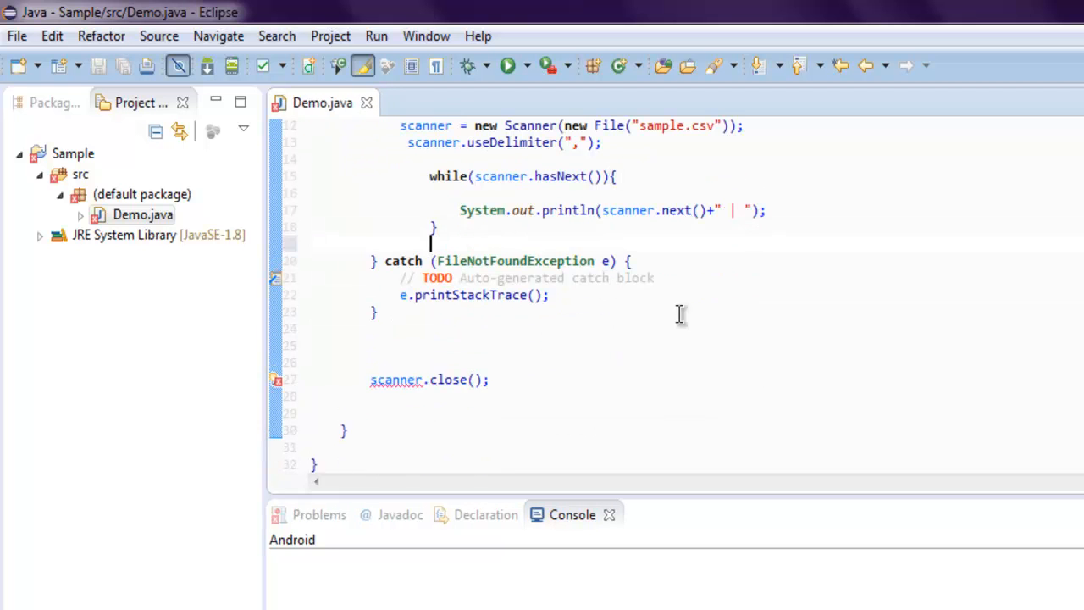
double_click(430, 380)
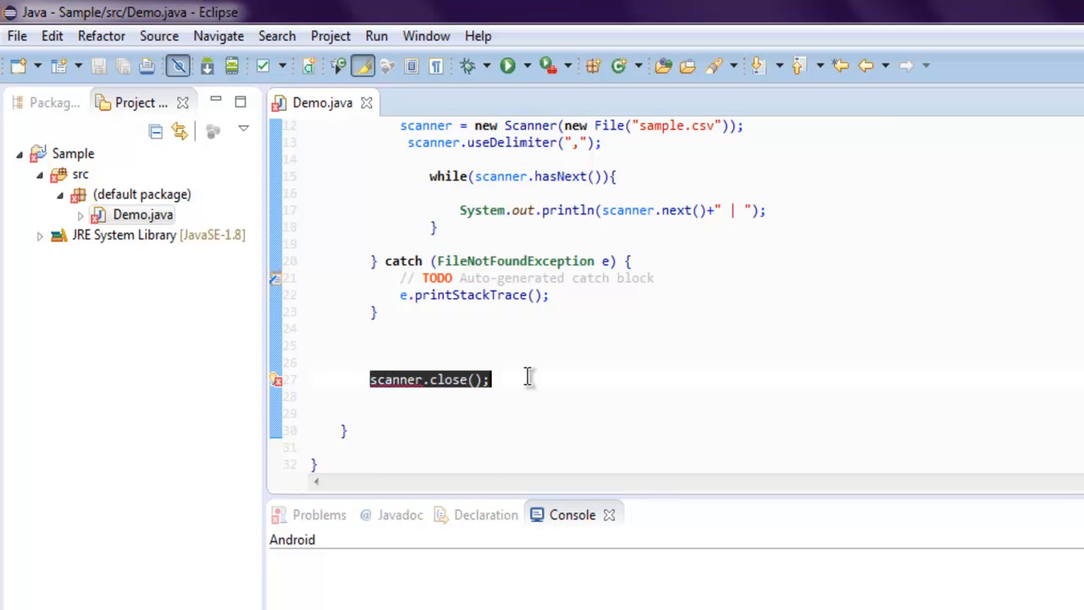
key(Delete)
text(scanner.close();)
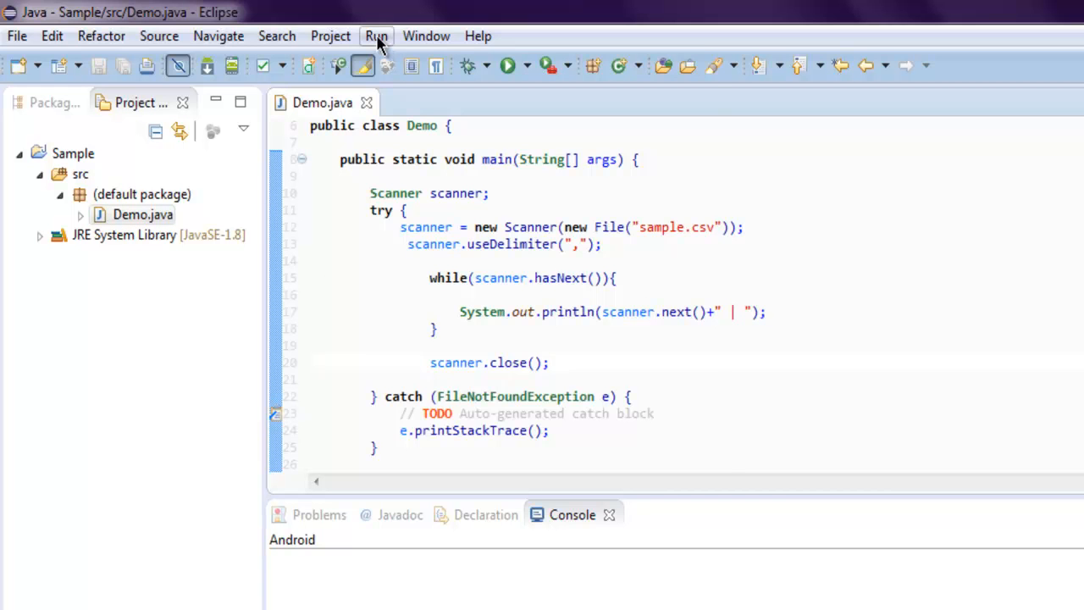
- Run Demo and see the FileNotFoundException for sample.csv in the Console
click(376, 36)
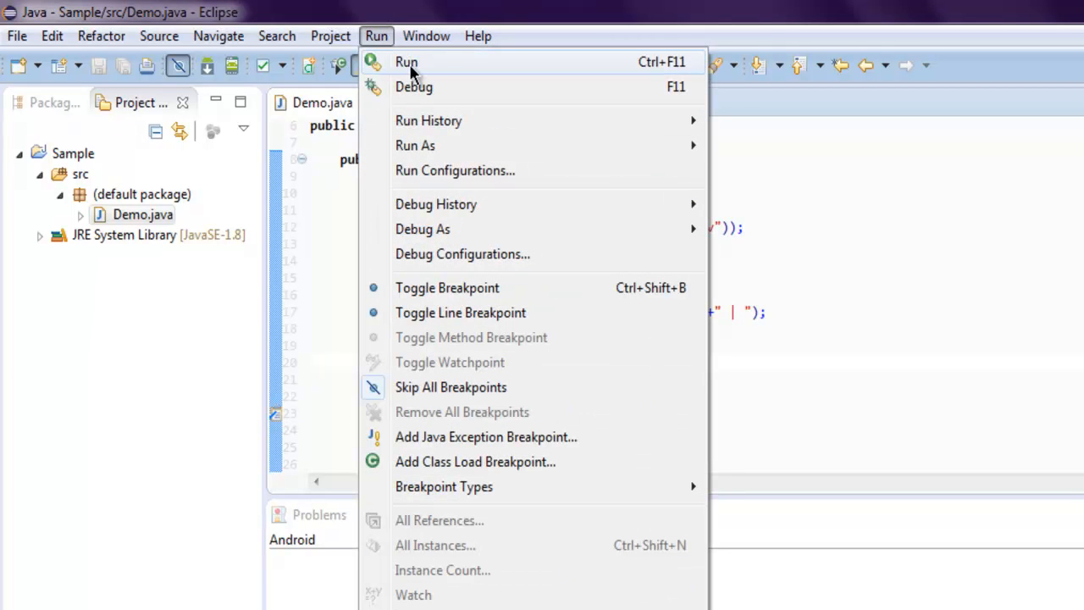
mouse_move(421, 62)
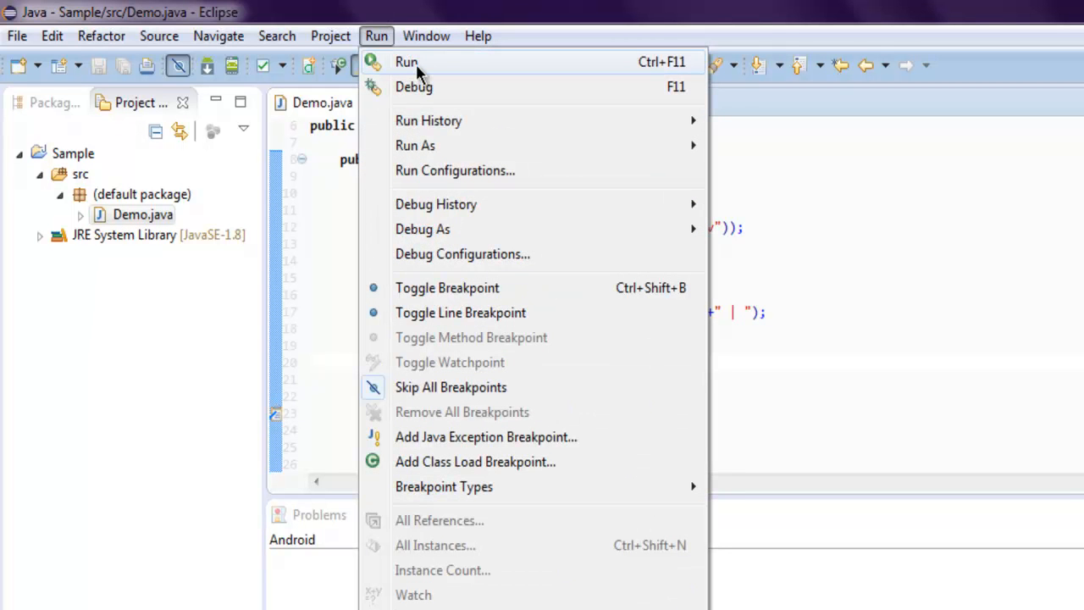
click(405, 61)
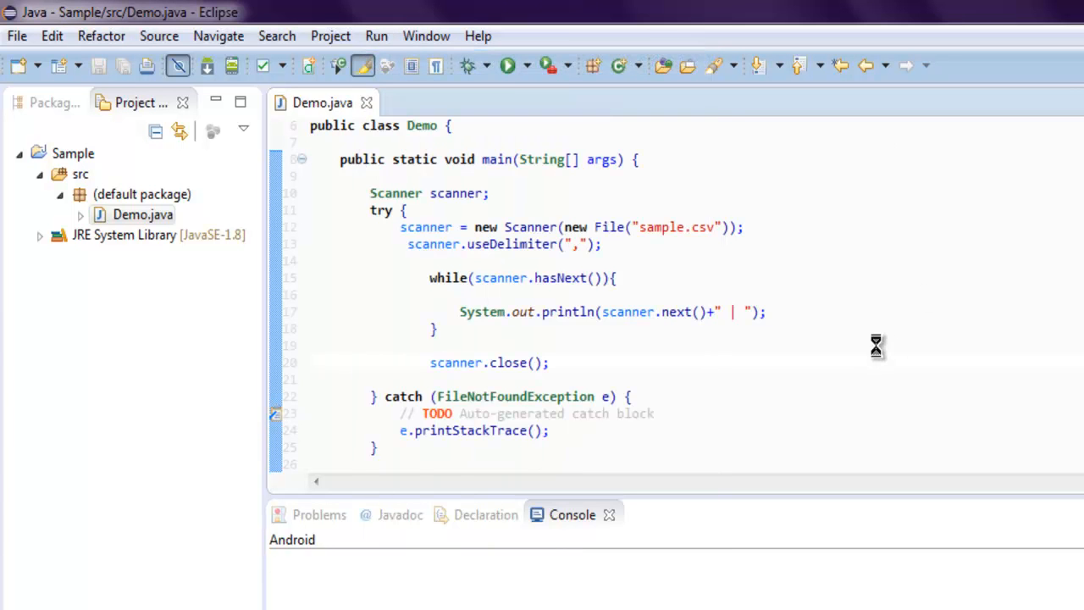
click(551, 363)
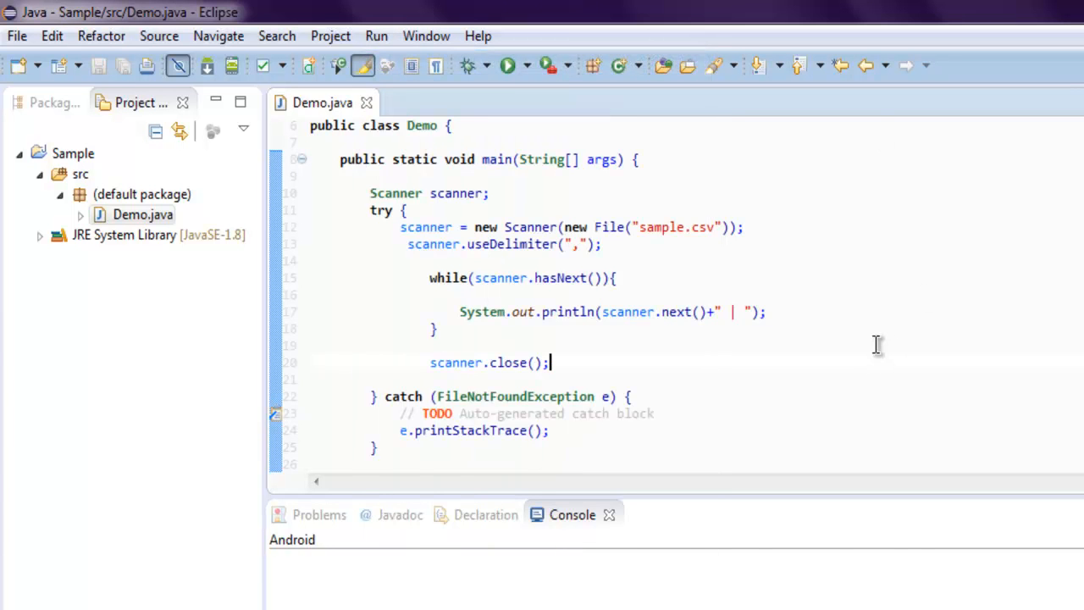
click(509, 65)
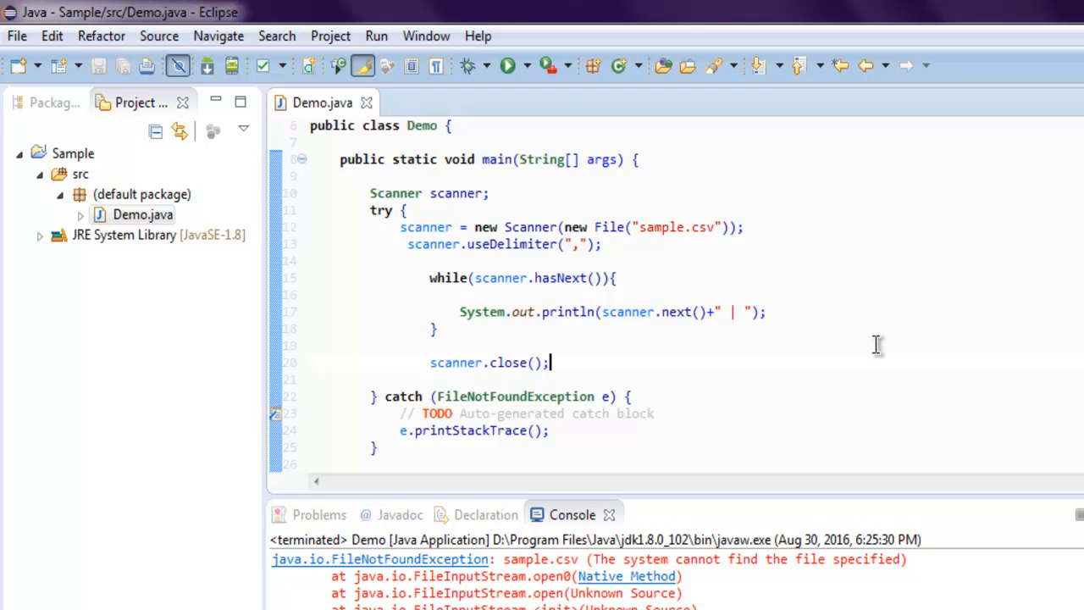
mouse_move(658, 244)
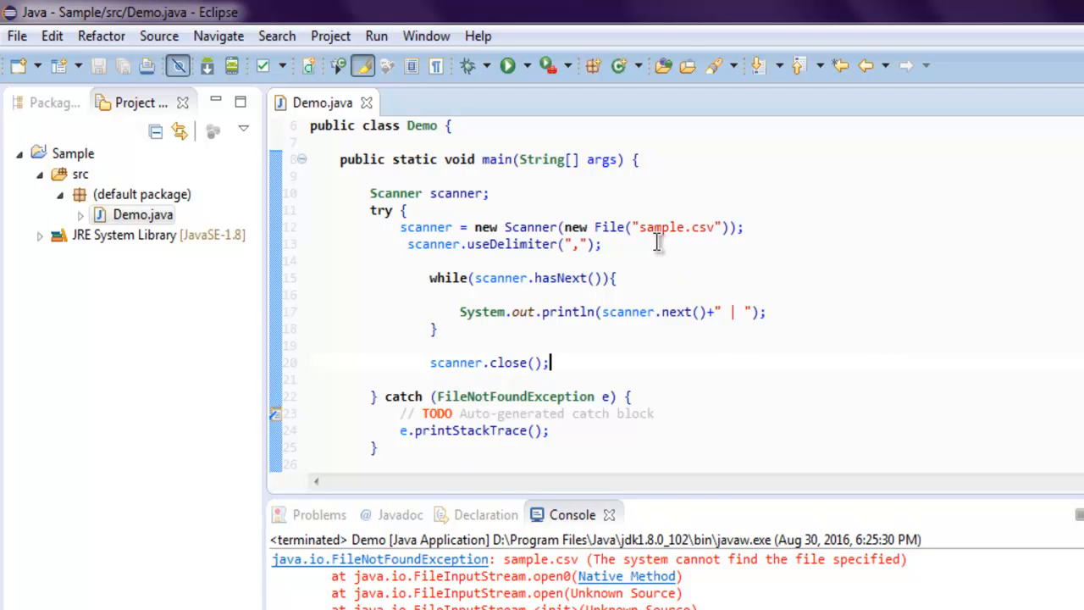
mouse_move(693, 377)
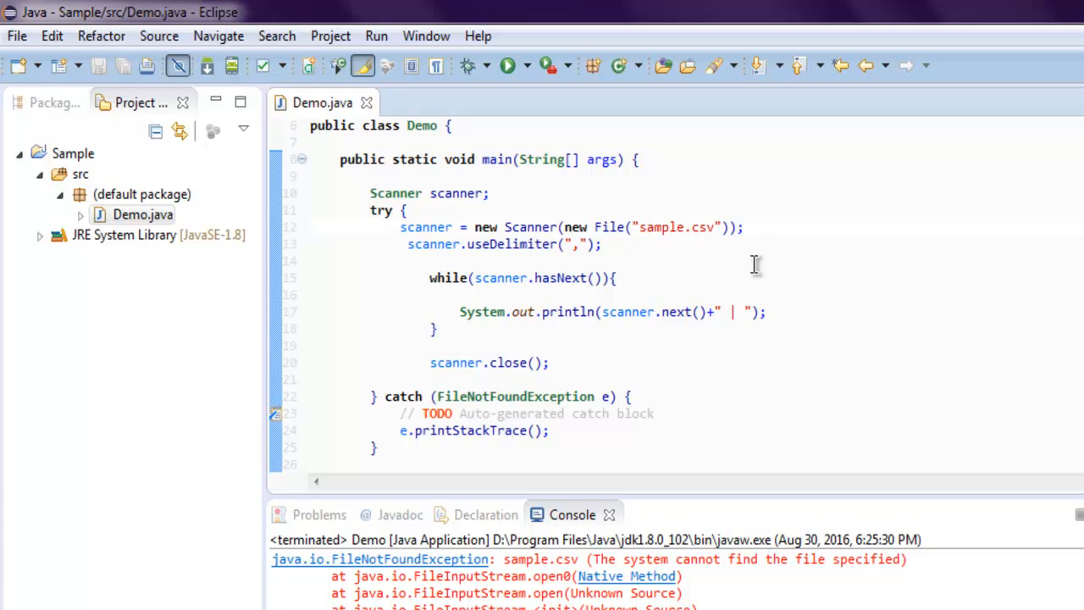
- Change the file path to D:/sample.csv and scroll through the " | "-separated Console output
text(D:/)
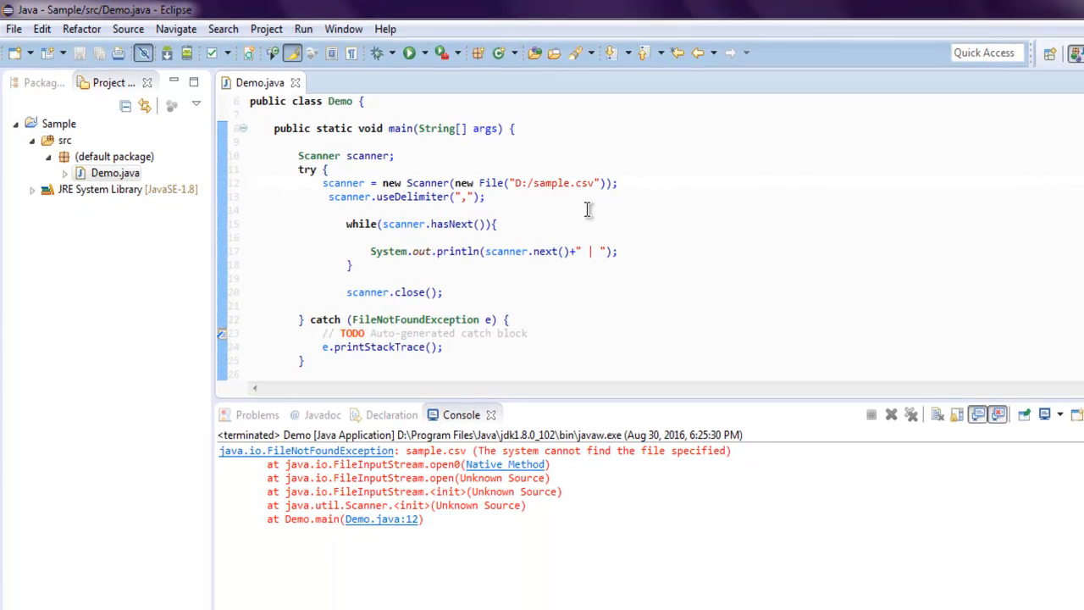
mouse_move(303, 29)
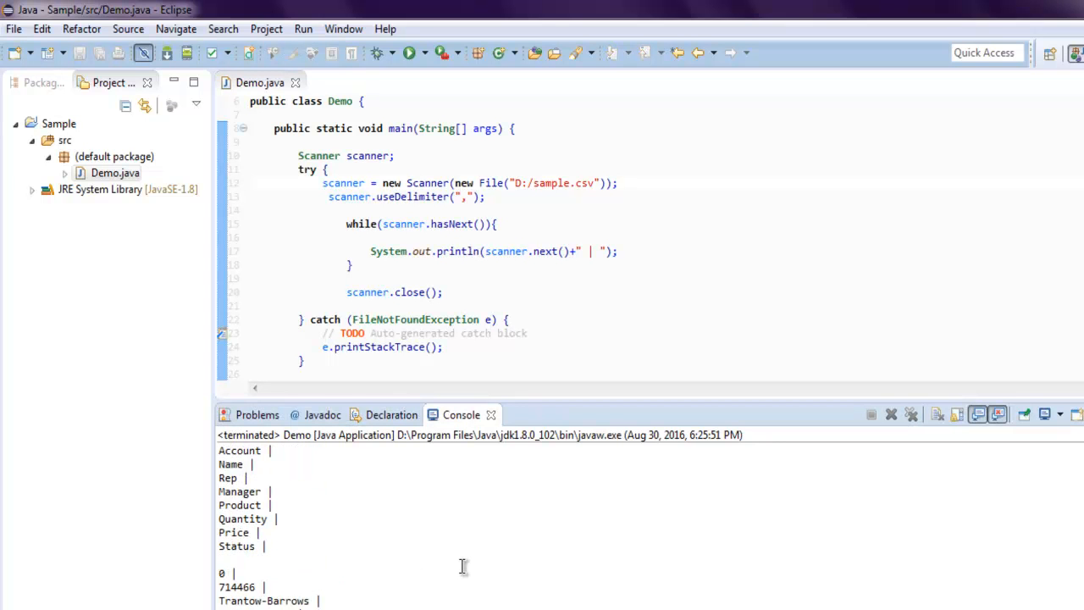
mouse_move(291, 512)
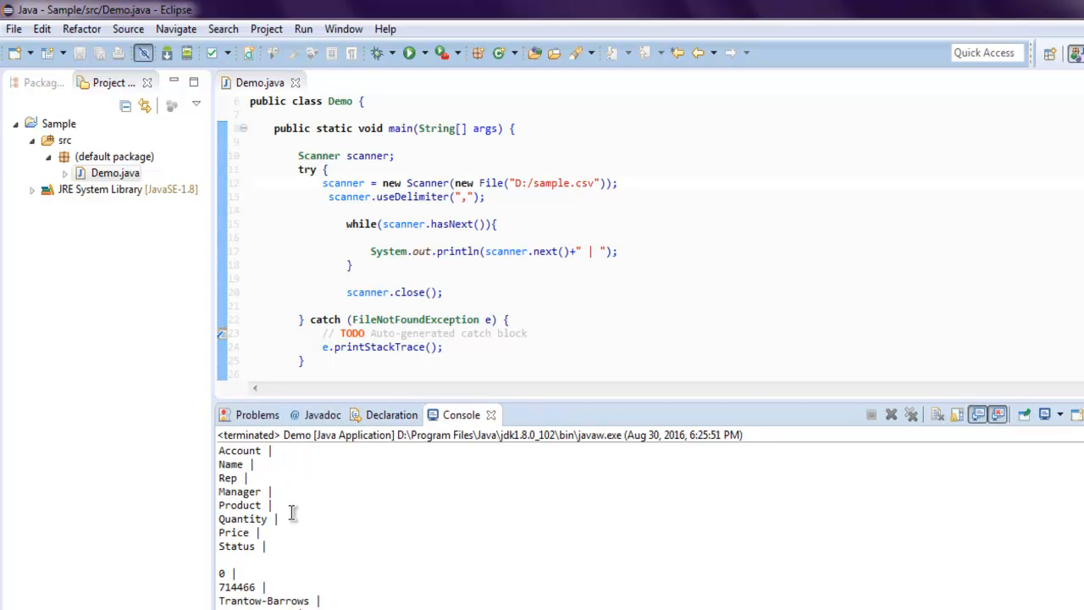
mouse_move(241, 478)
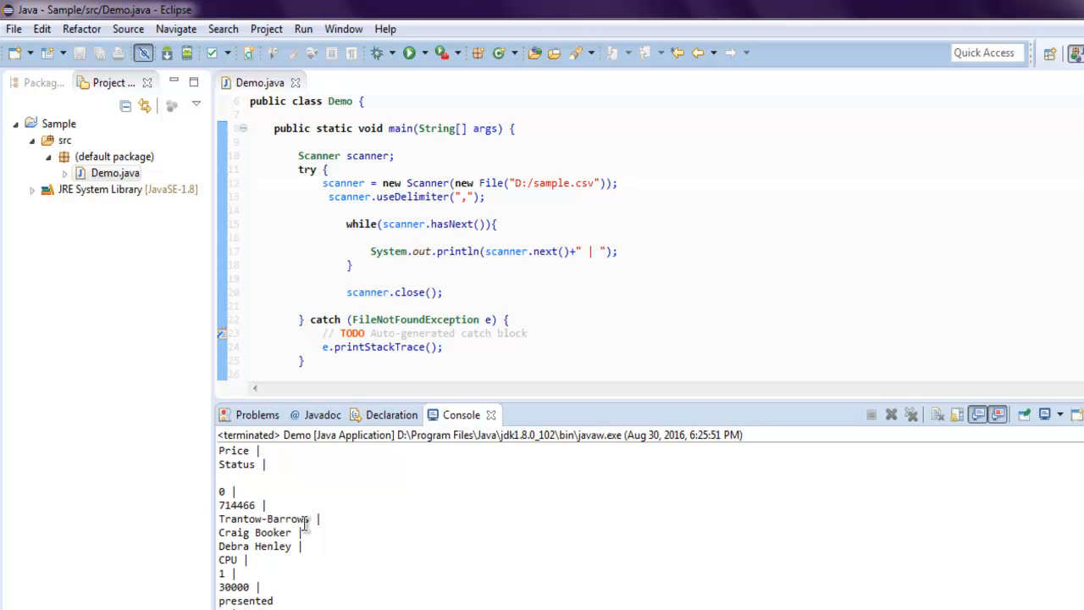
scroll(down, 3)
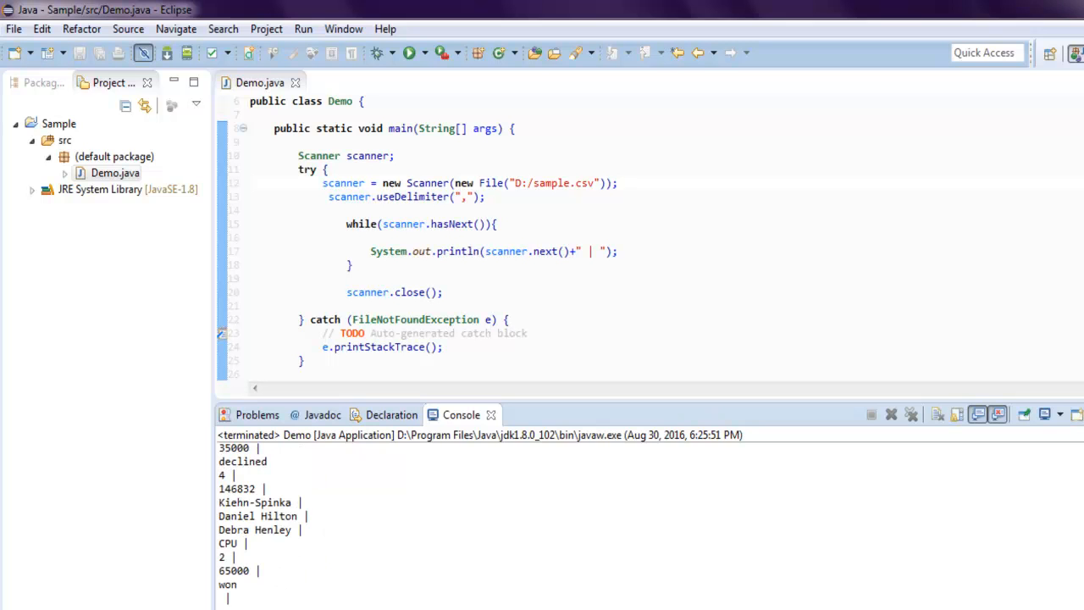